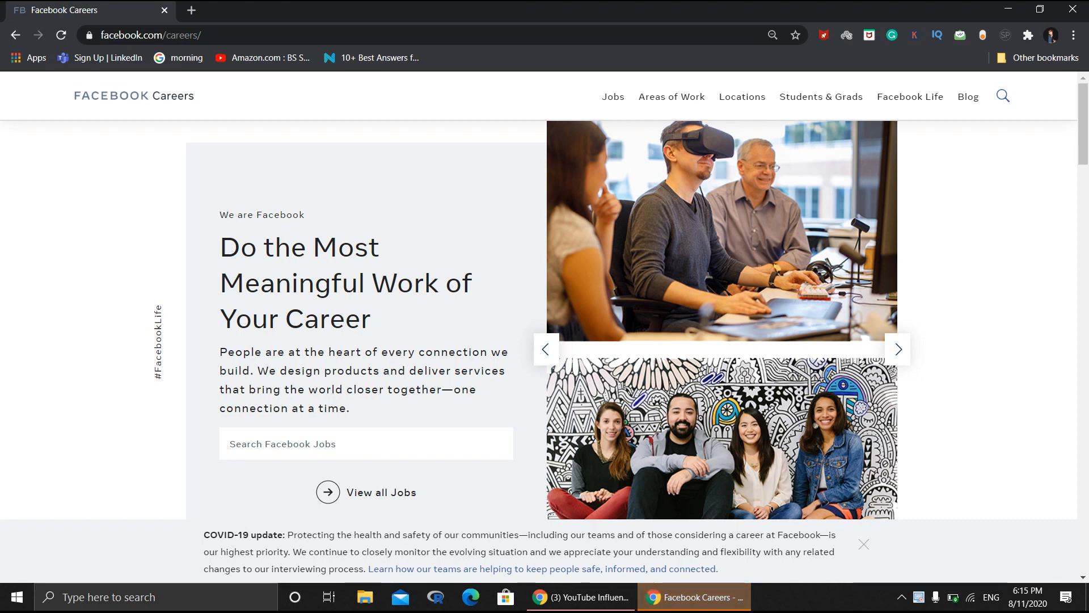
# - Repeatedly click the same spot at the right of the screen while waiting
pyautogui.click(897, 349)
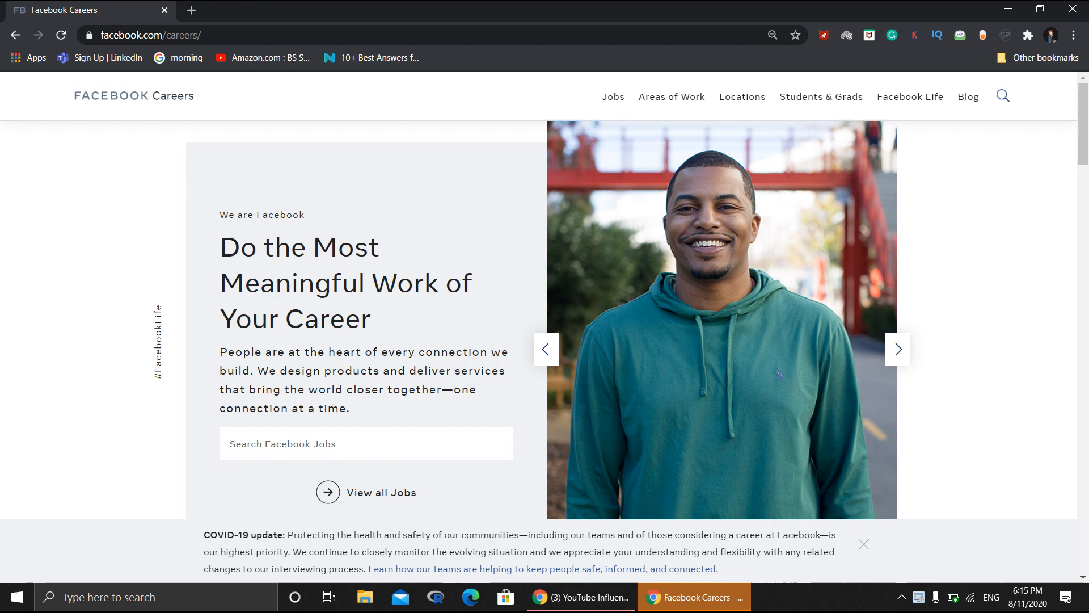
pyautogui.click(898, 349)
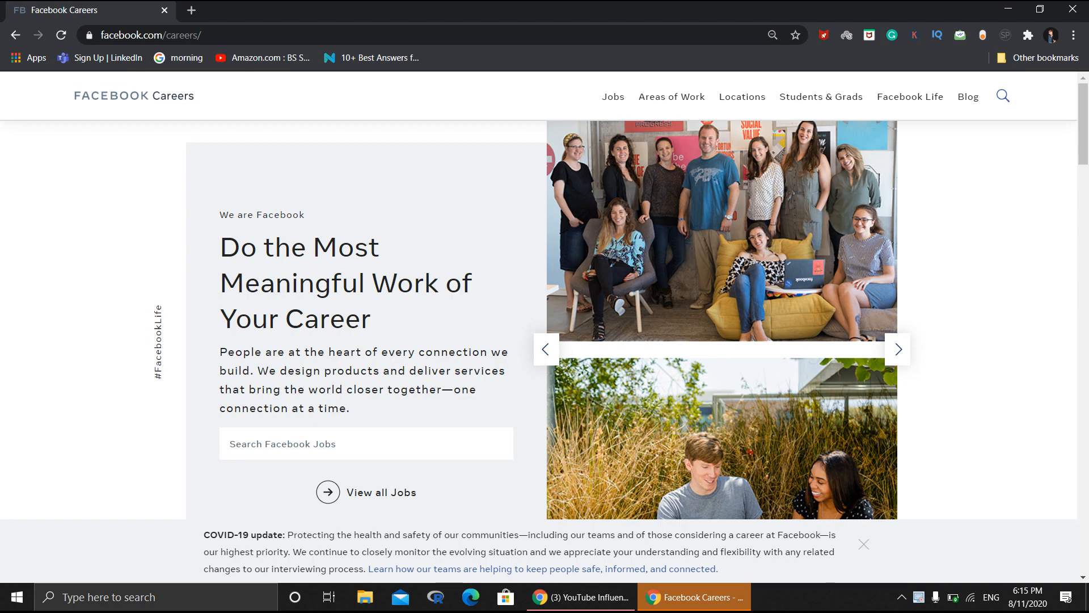
pyautogui.click(898, 348)
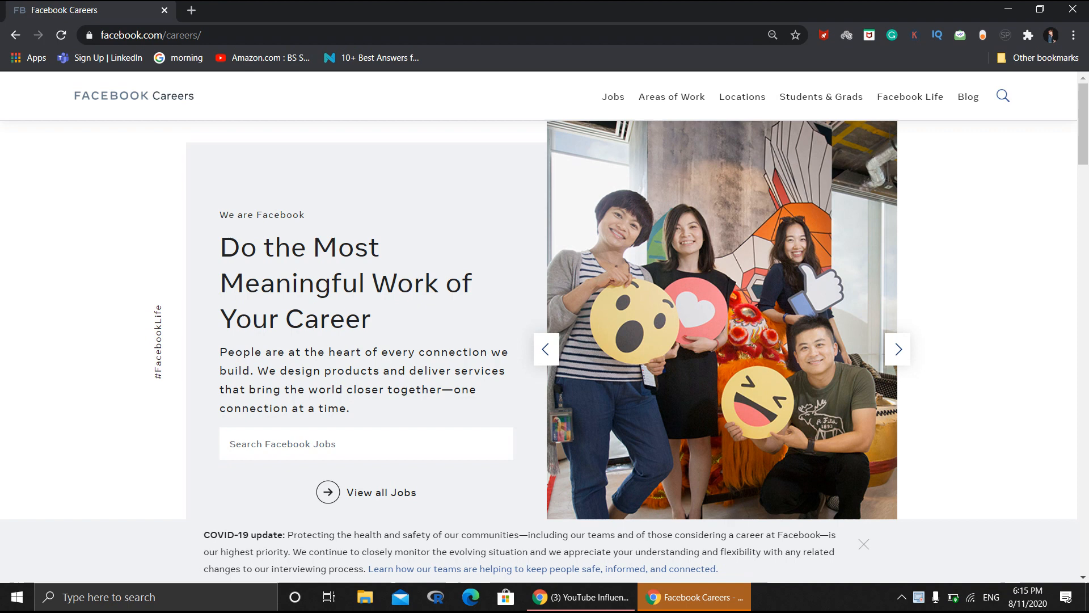
pyautogui.click(897, 349)
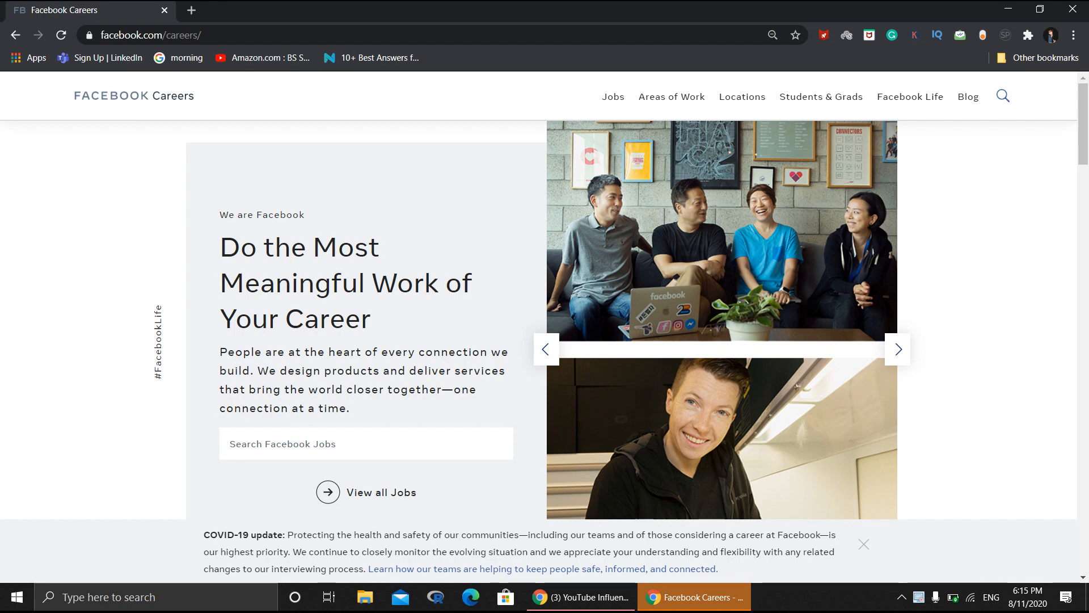
pyautogui.click(898, 349)
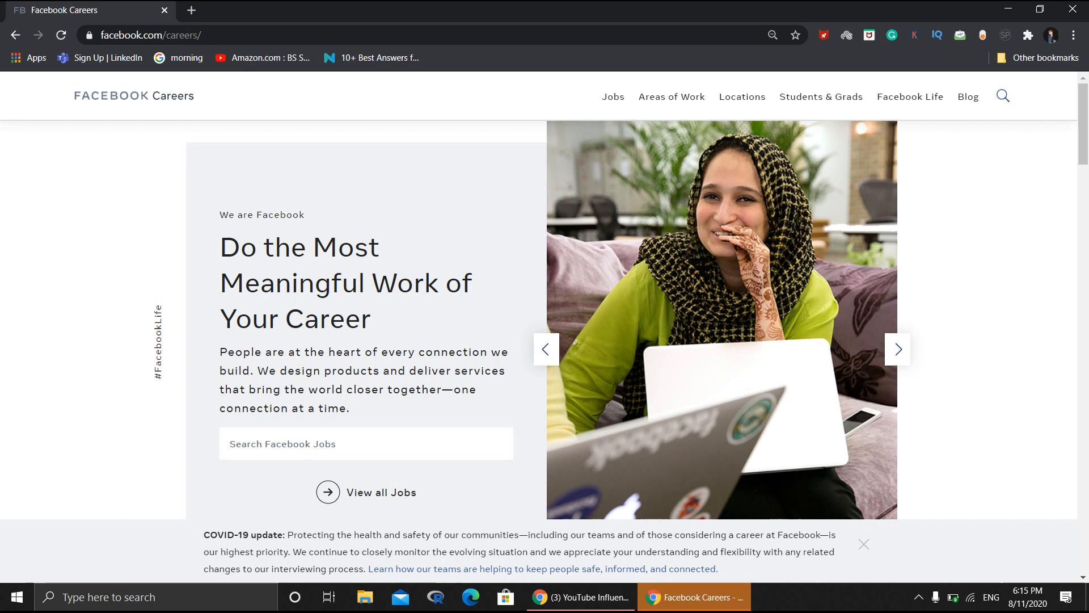
pyautogui.click(897, 349)
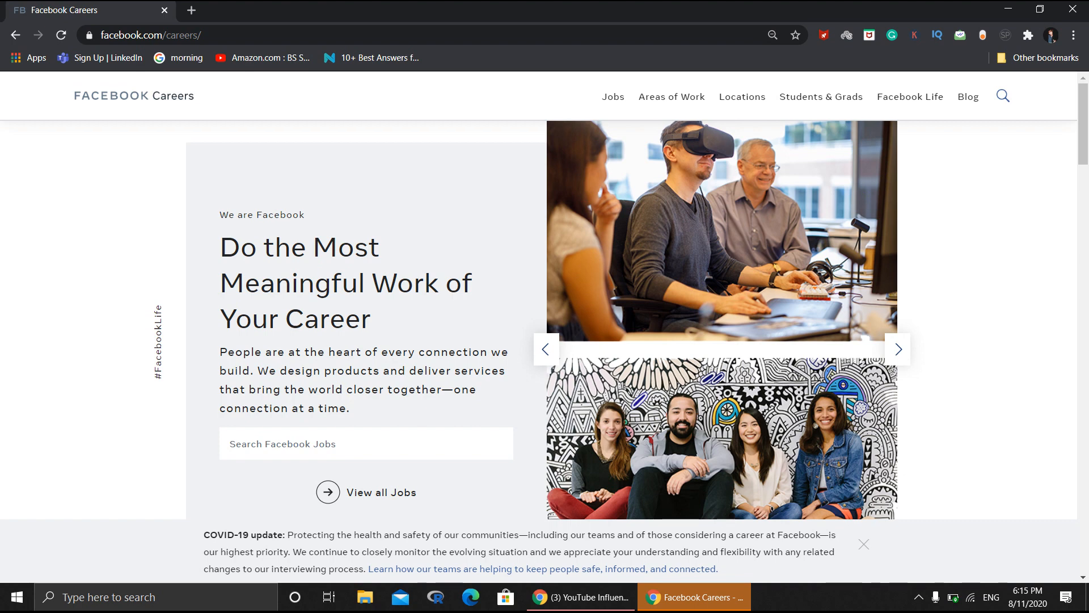
pyautogui.click(898, 349)
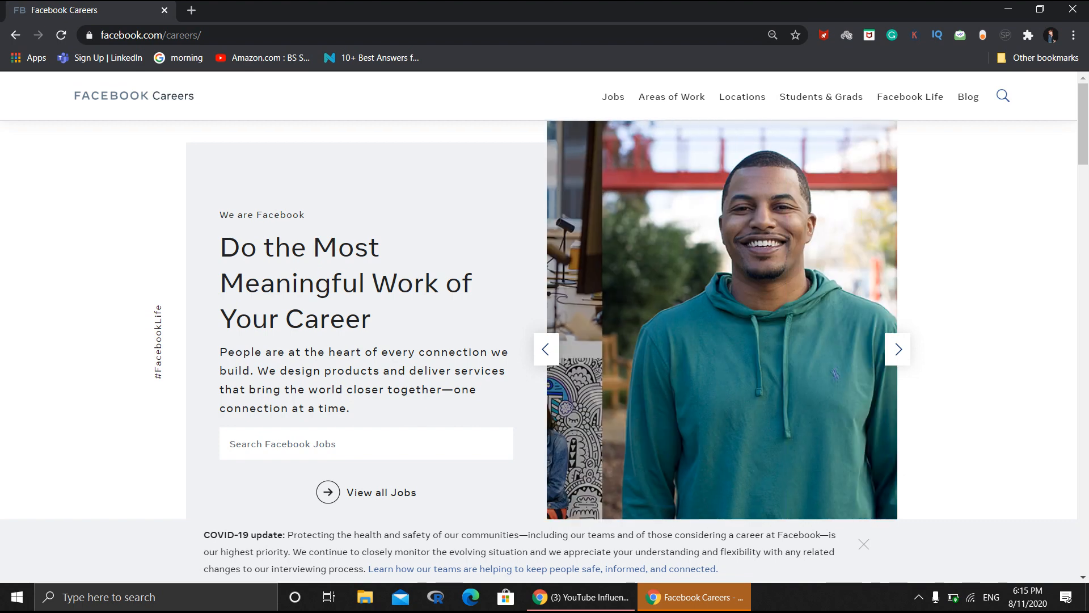
pyautogui.click(898, 349)
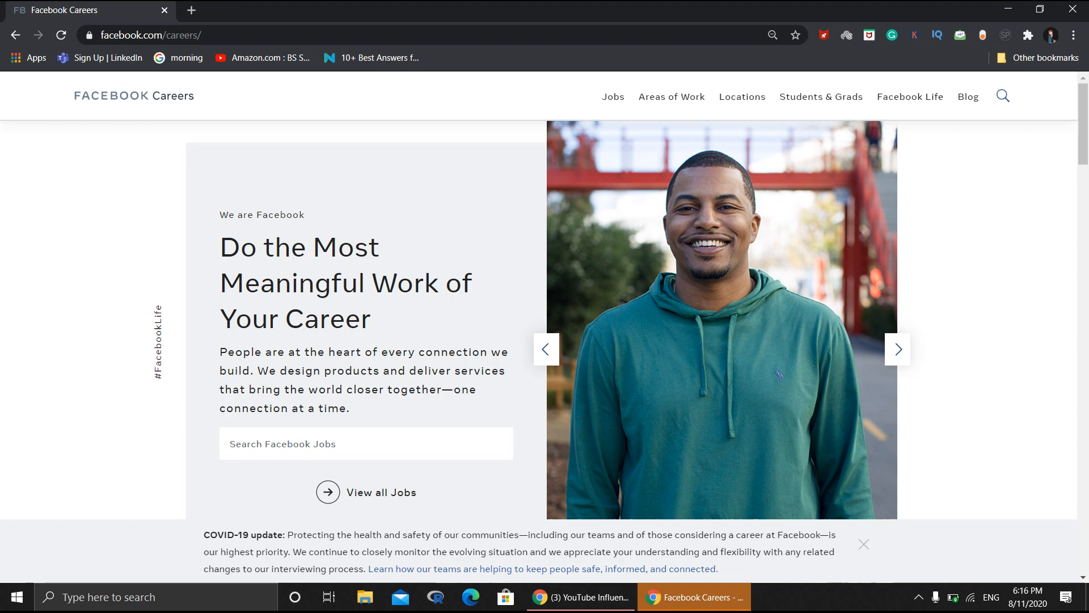
pyautogui.click(897, 349)
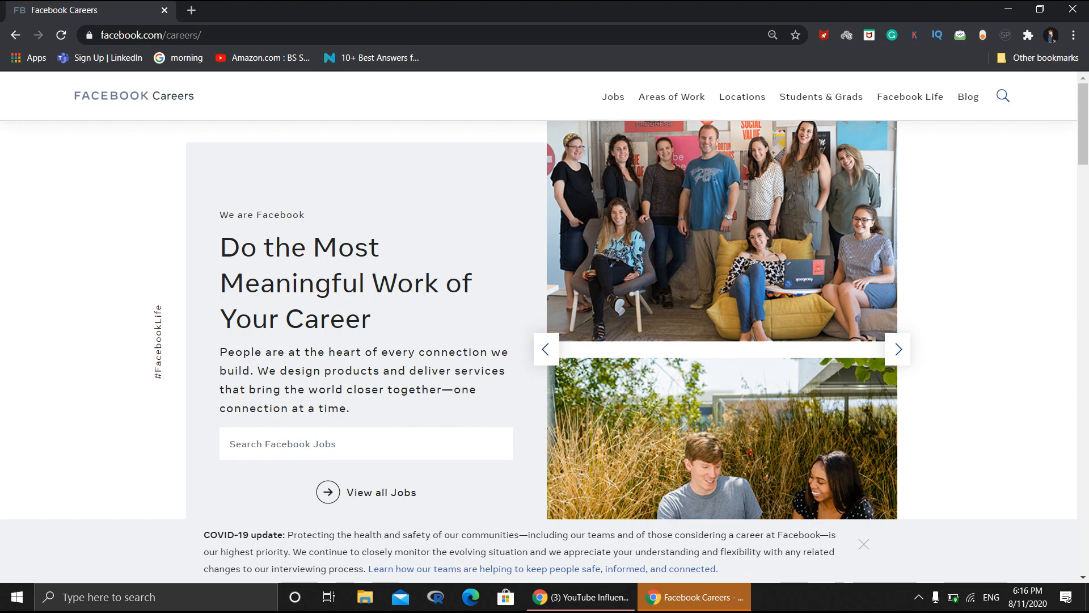
pyautogui.click(897, 349)
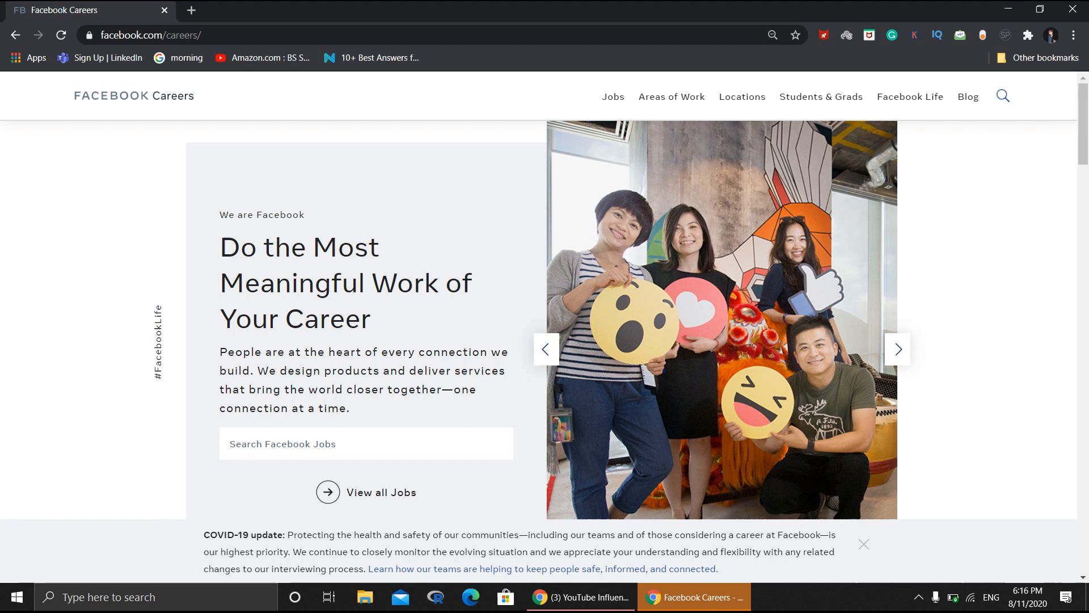
pyautogui.click(897, 349)
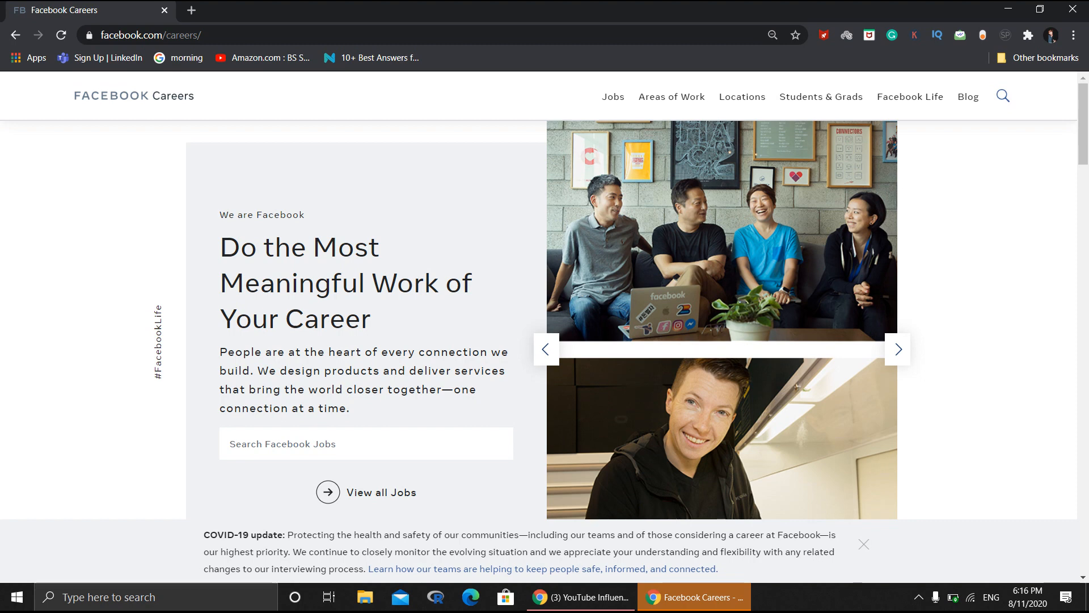
pyautogui.click(897, 349)
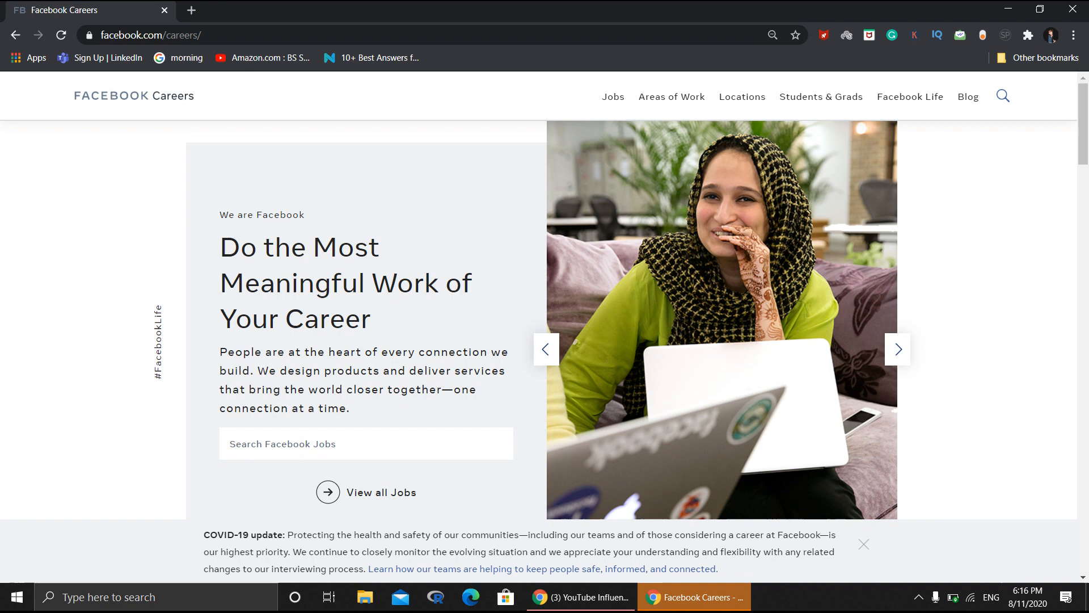
pyautogui.click(898, 349)
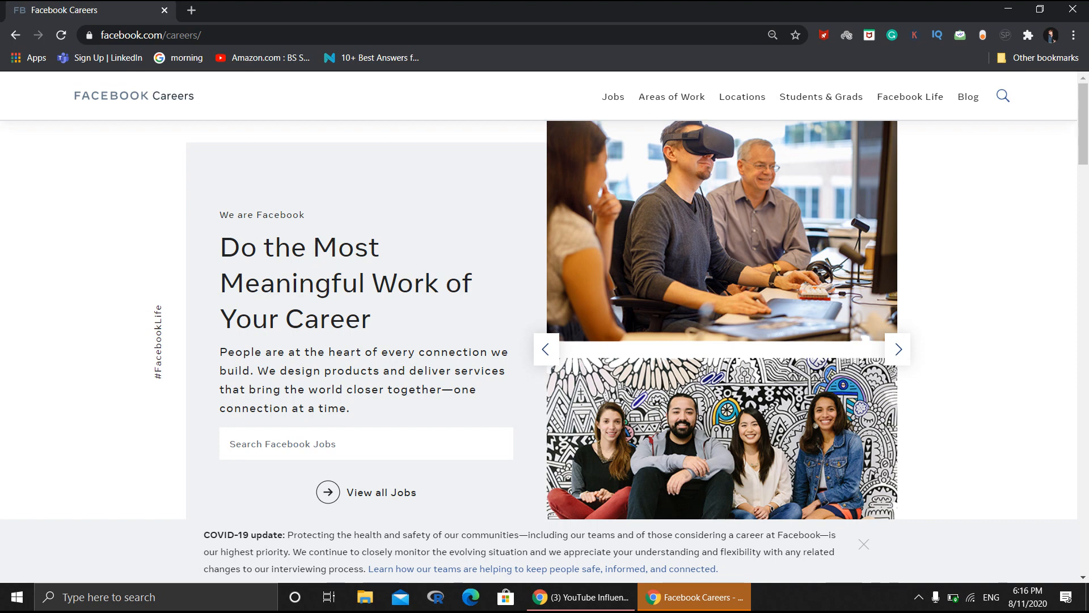
pyautogui.click(897, 349)
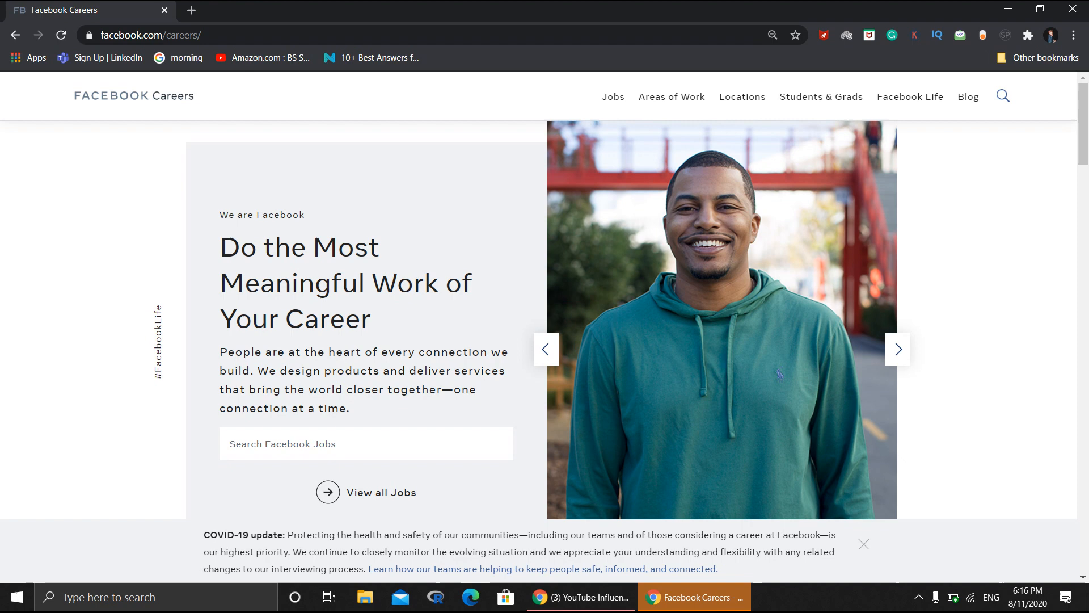
pyautogui.click(897, 348)
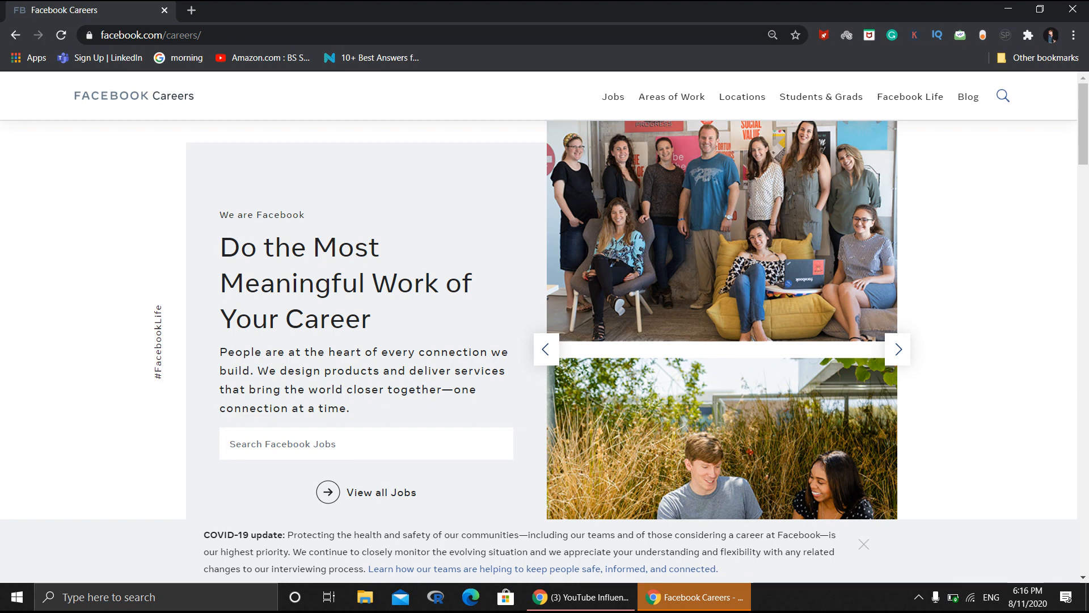
pyautogui.click(898, 349)
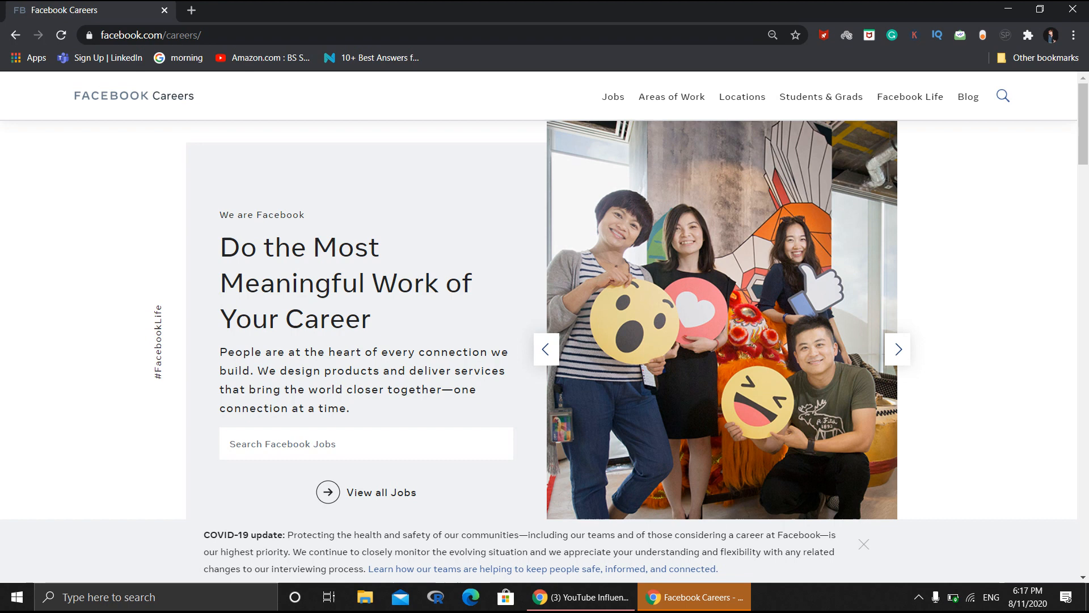
pyautogui.click(897, 349)
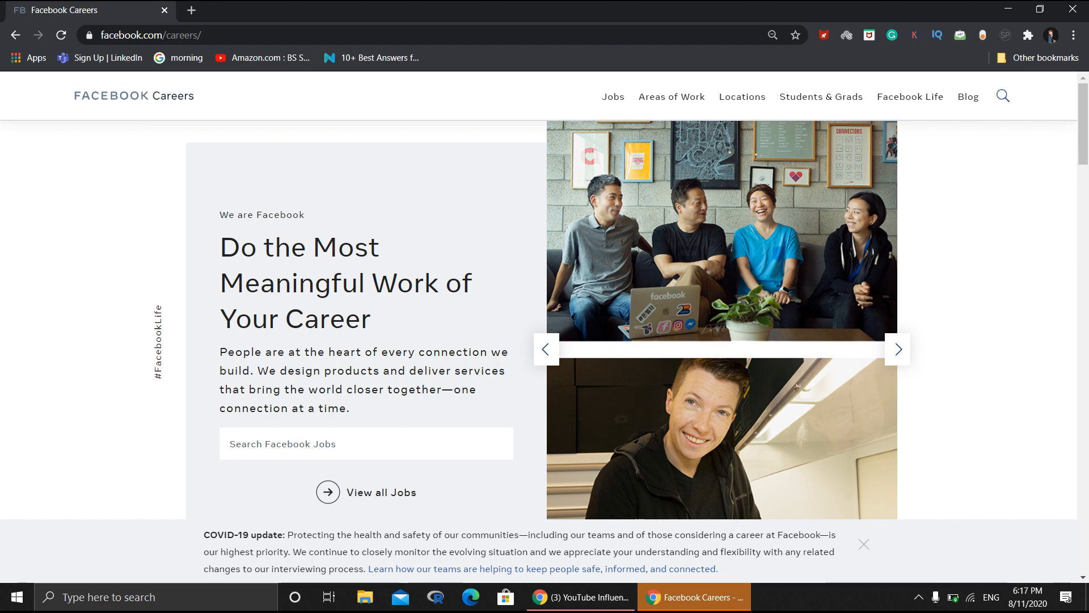
pyautogui.click(898, 349)
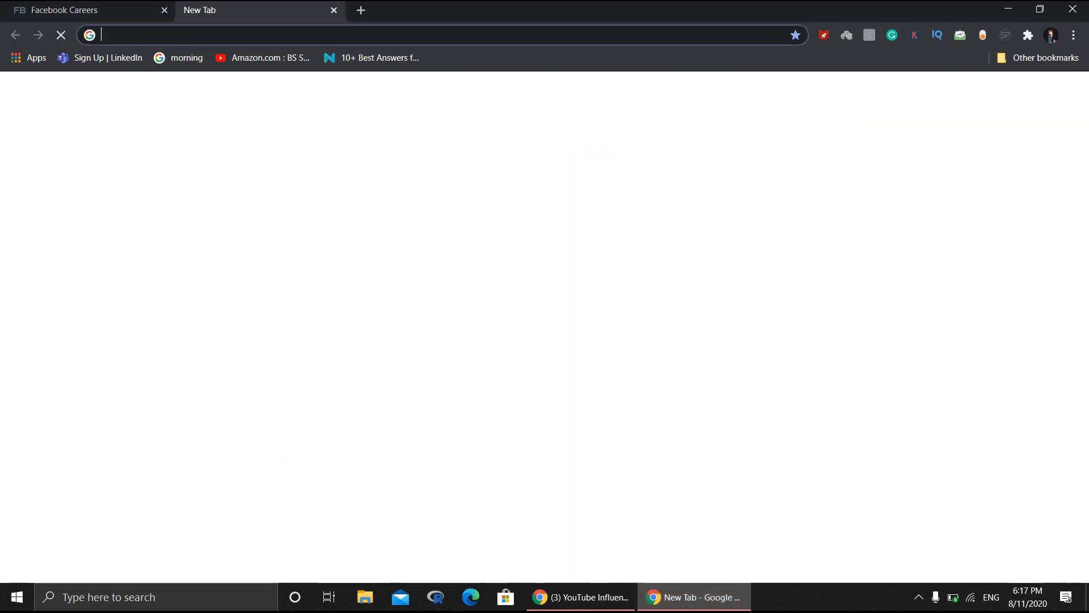
# - Search Google for 'facebook careers' and open the Facebook Careers result
pyautogui.write('facebook careers')
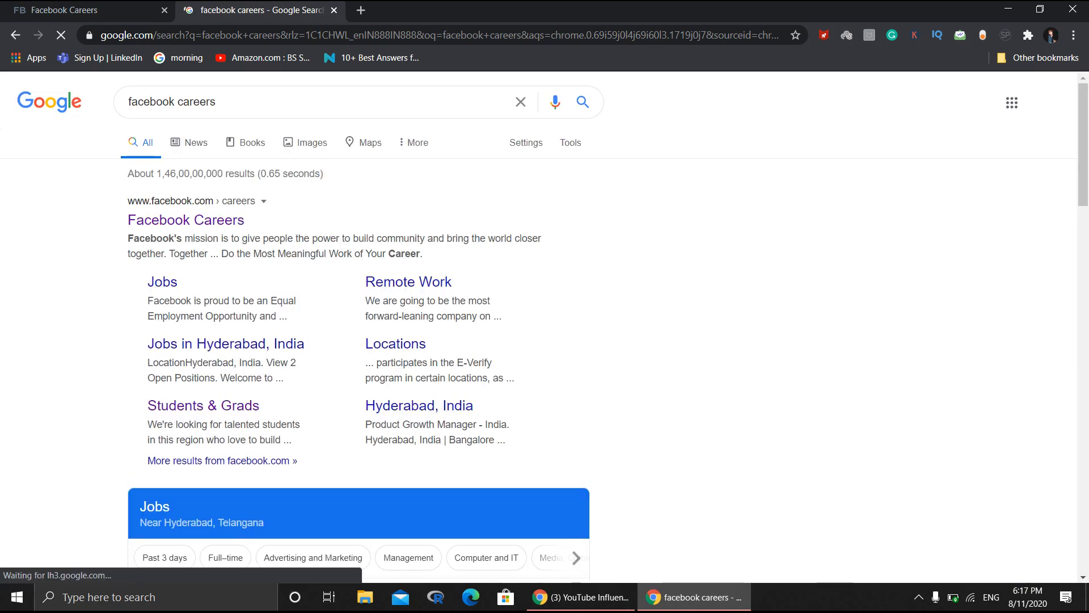
pyautogui.moveTo(186, 220)
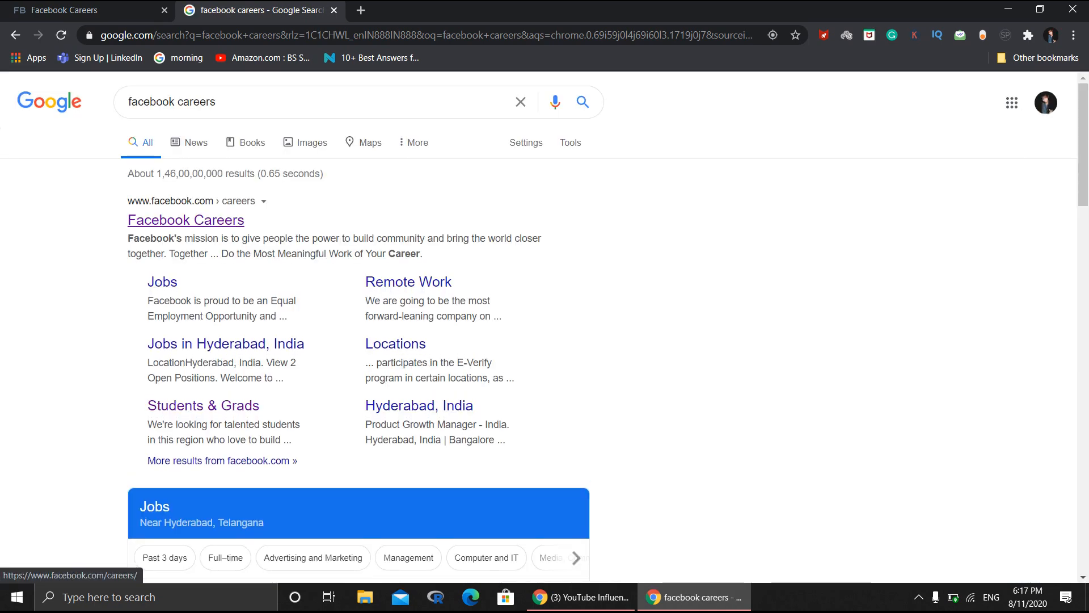
pyautogui.click(185, 219)
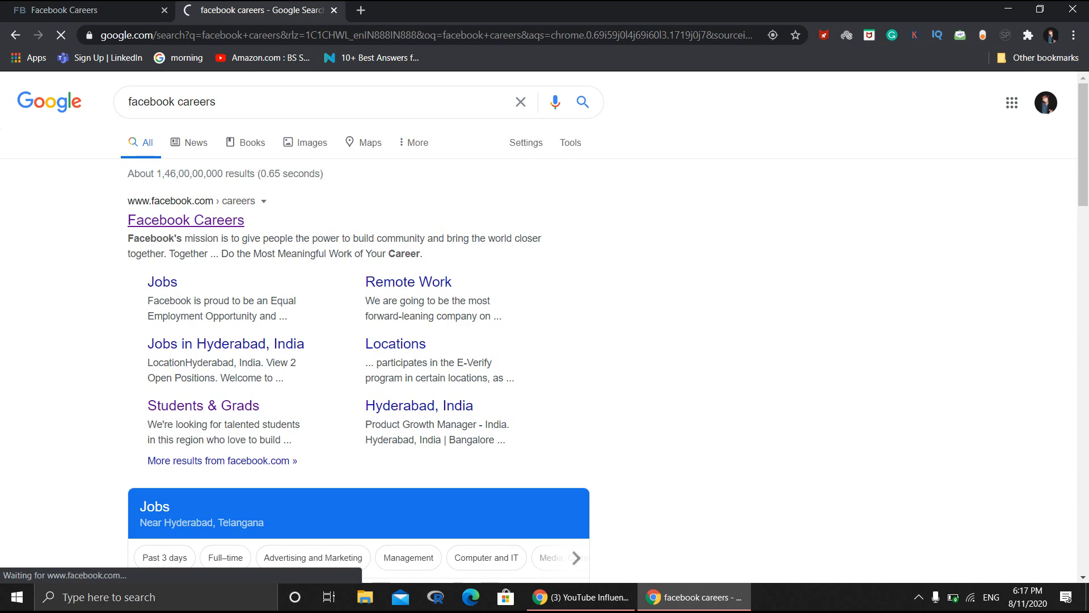
pyautogui.click(186, 219)
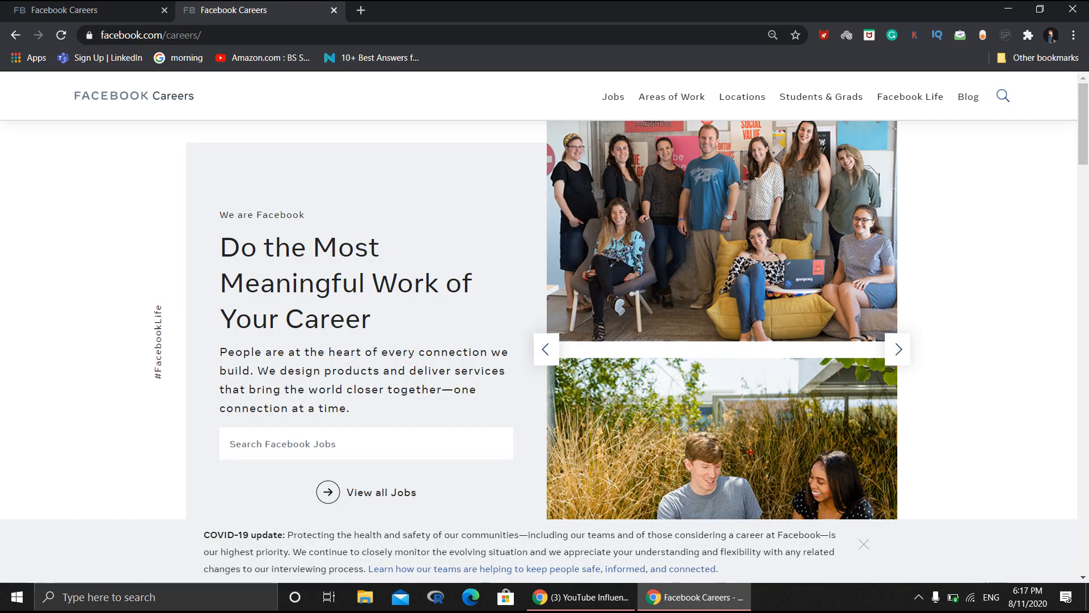
# - Open 'View all Jobs' to list all 1,860 open positions and scroll them
pyautogui.scroll(-3)
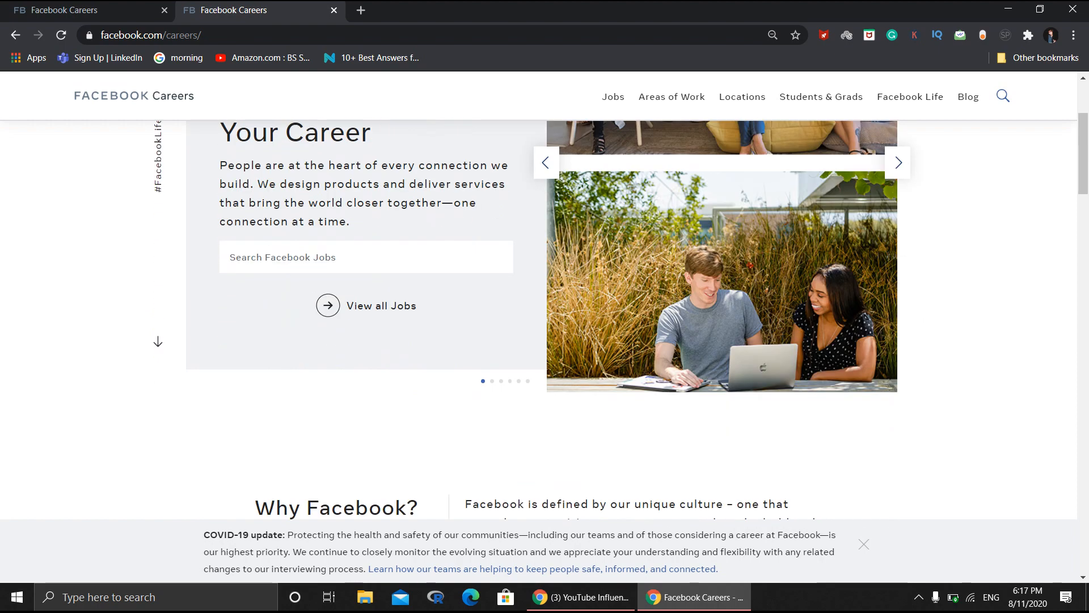
pyautogui.moveTo(380, 305)
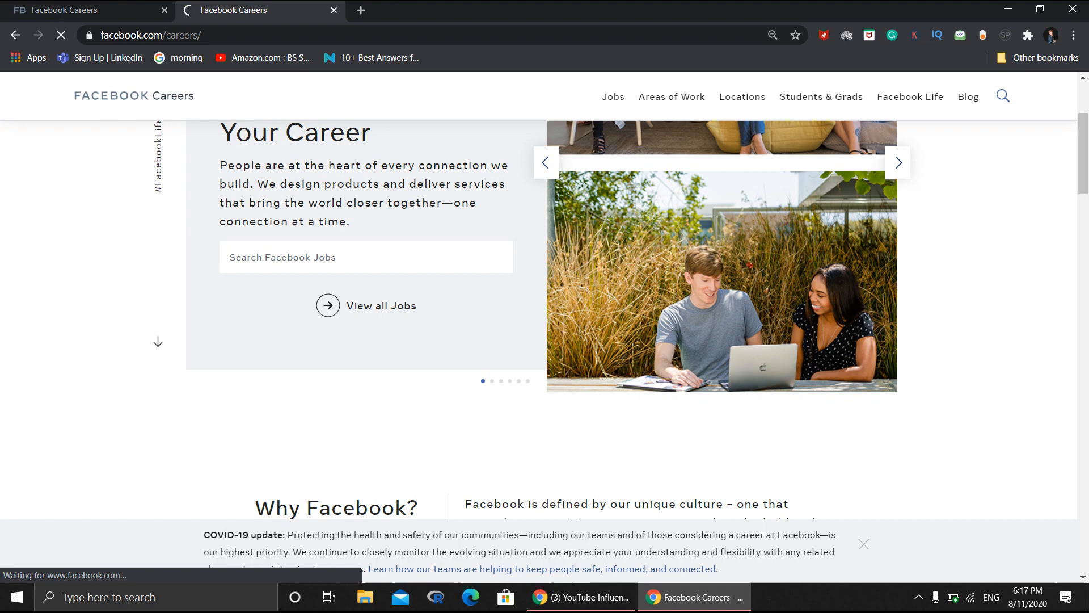
pyautogui.click(613, 96)
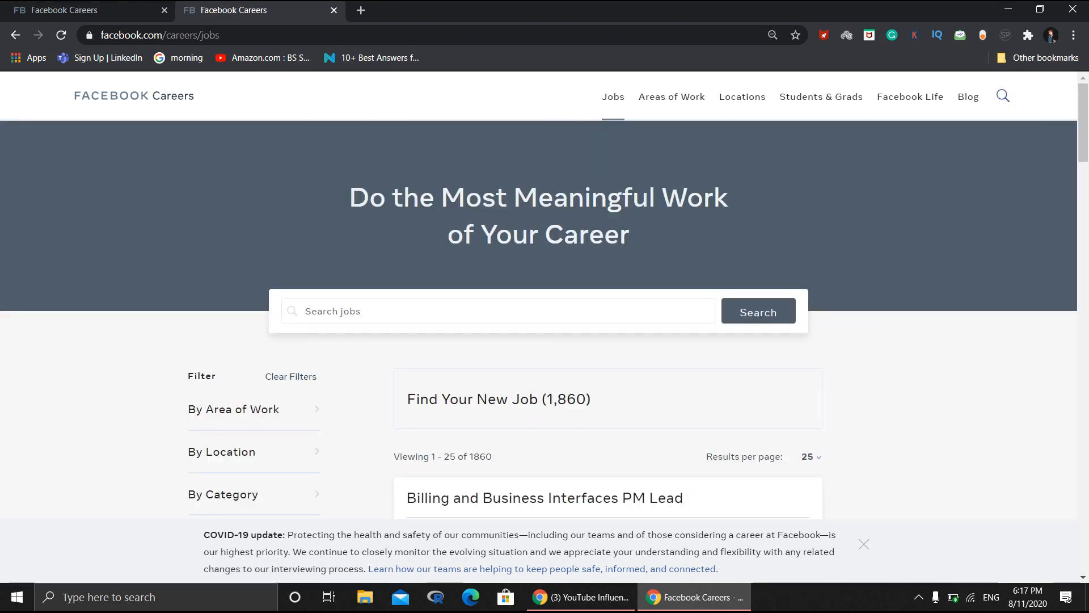
pyautogui.scroll(-3)
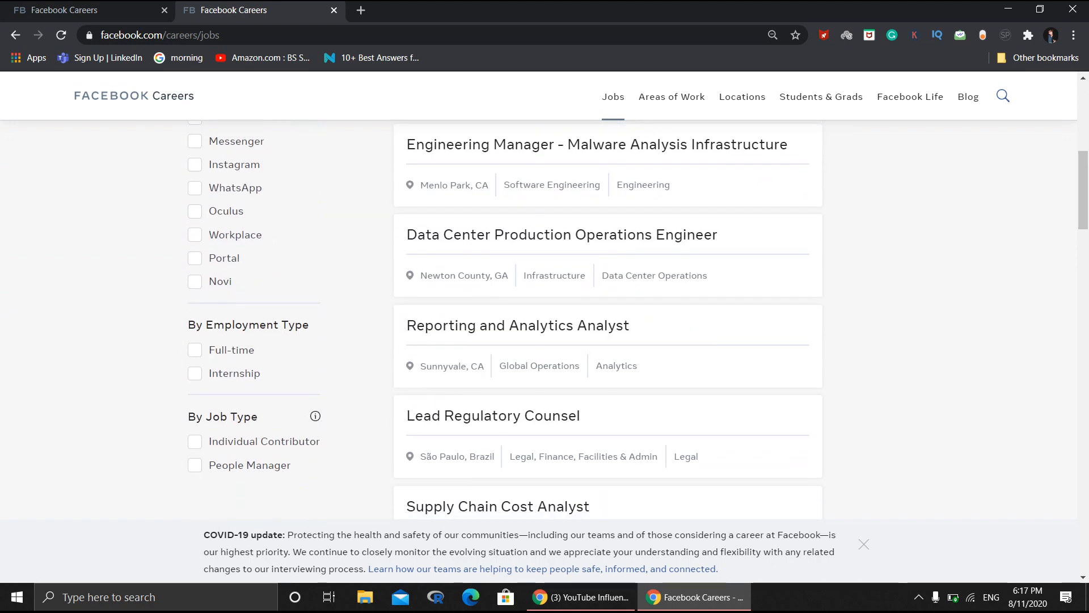
# - Filter the job listings to Internship, narrowing results to 17 roles
pyautogui.click(194, 373)
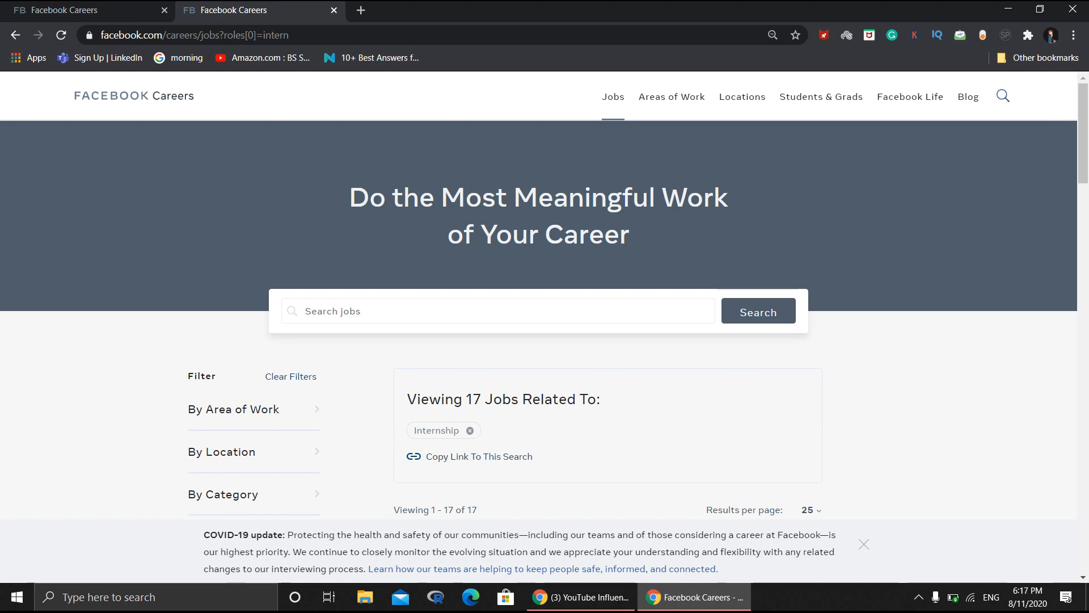
pyautogui.scroll(-3)
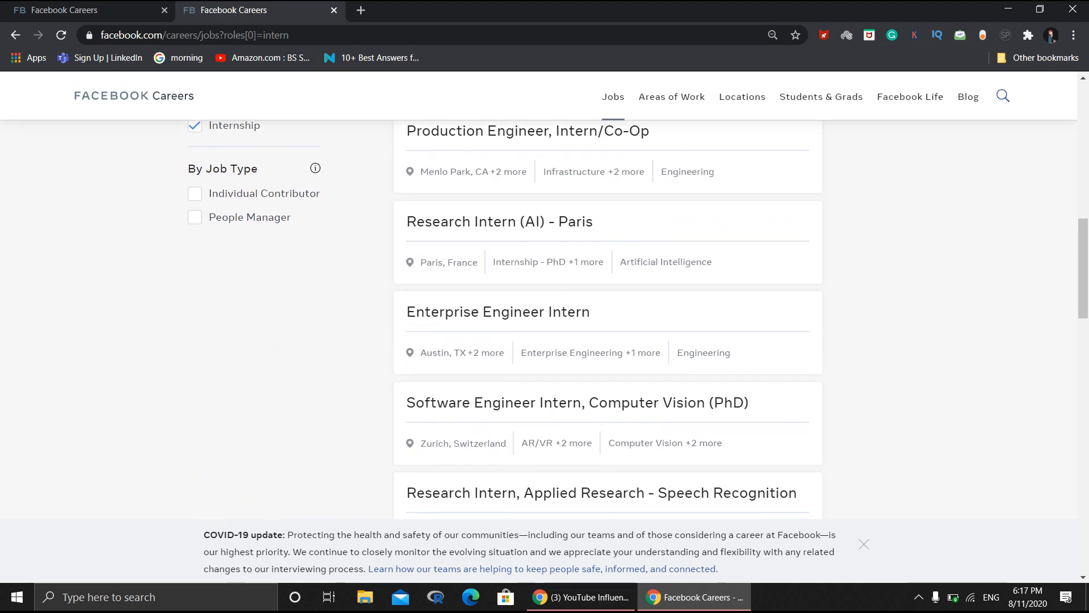
pyautogui.scroll(-3)
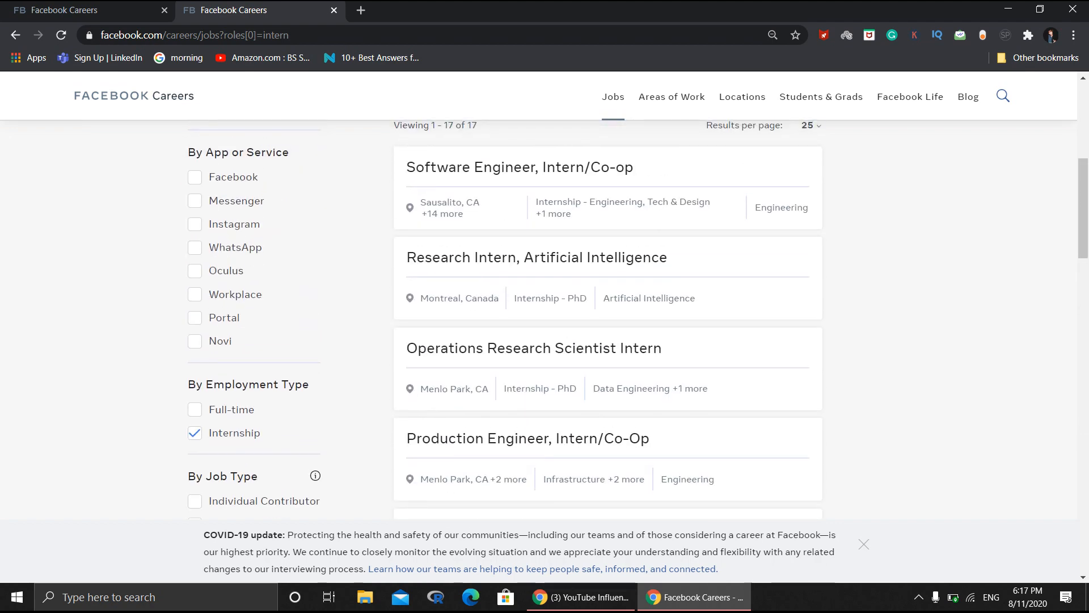
pyautogui.scroll(-3)
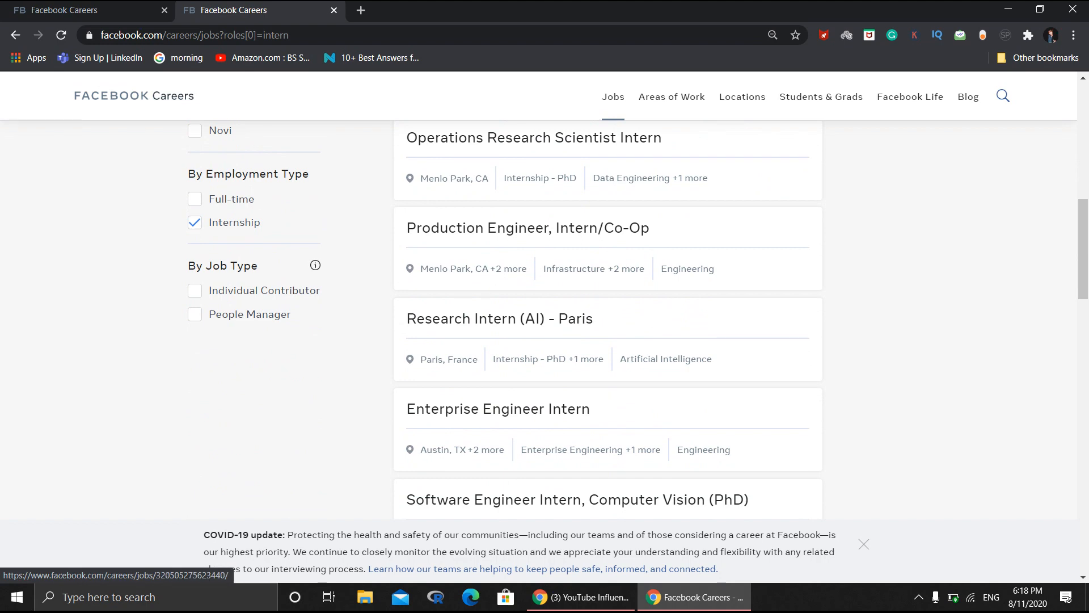
pyautogui.scroll(-3)
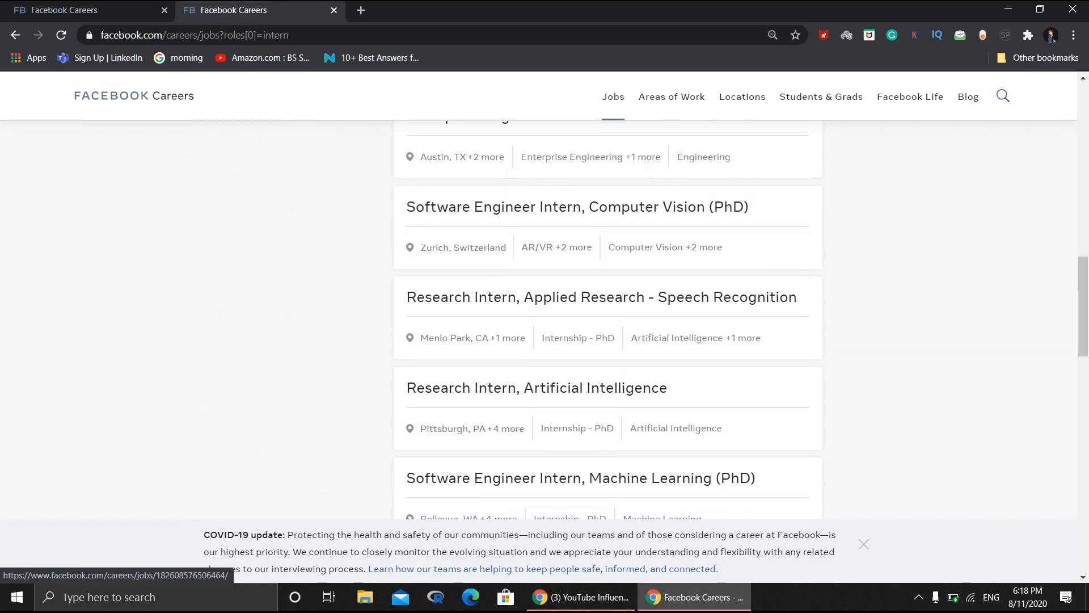
# - Open the 'Software Engineer, Intern/Co-op' posting in a new tab
pyautogui.scroll(-3)
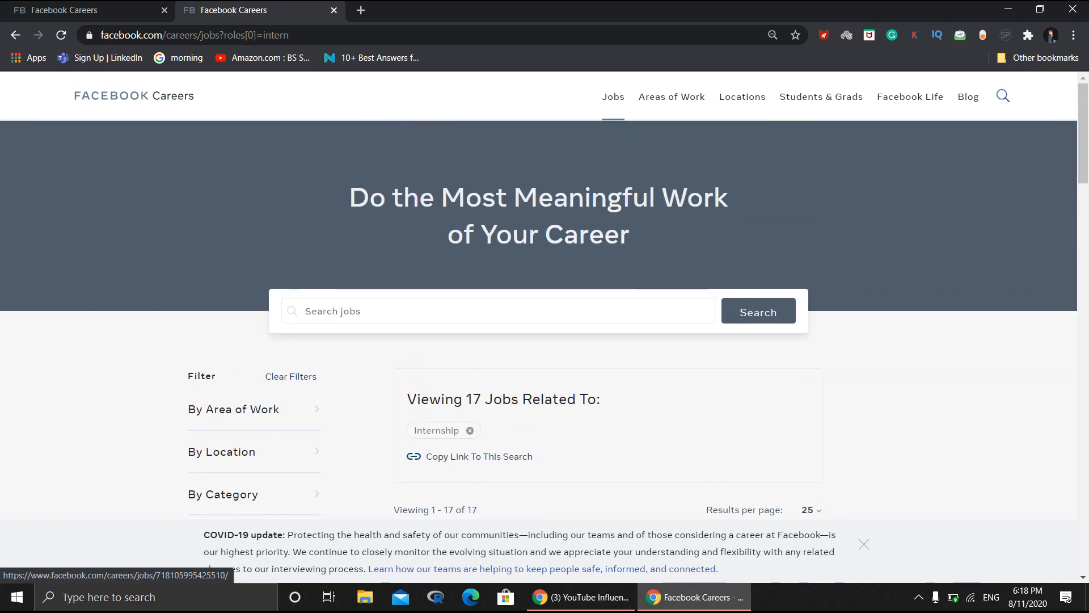
pyautogui.scroll(-3)
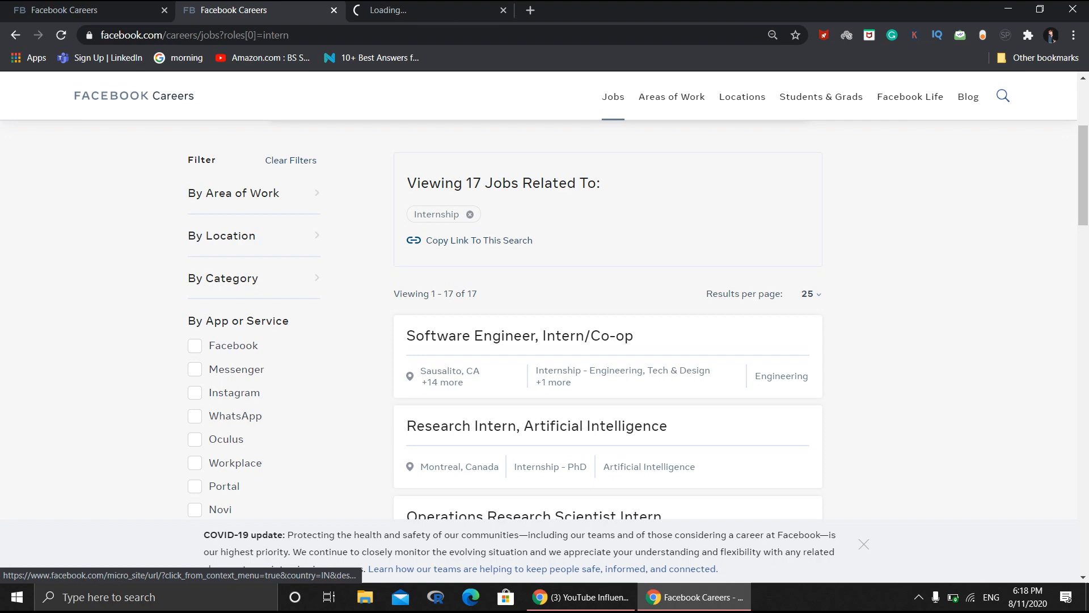
pyautogui.click(521, 335)
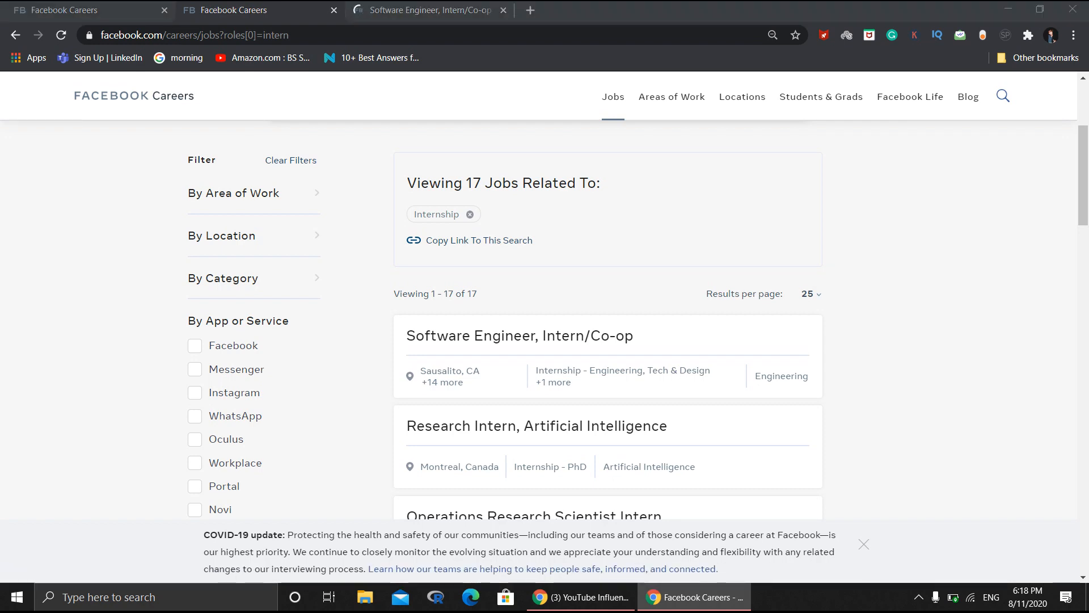
# - Switch to the Software Engineer, Intern/Co-op tab to view its job description
pyautogui.click(520, 335)
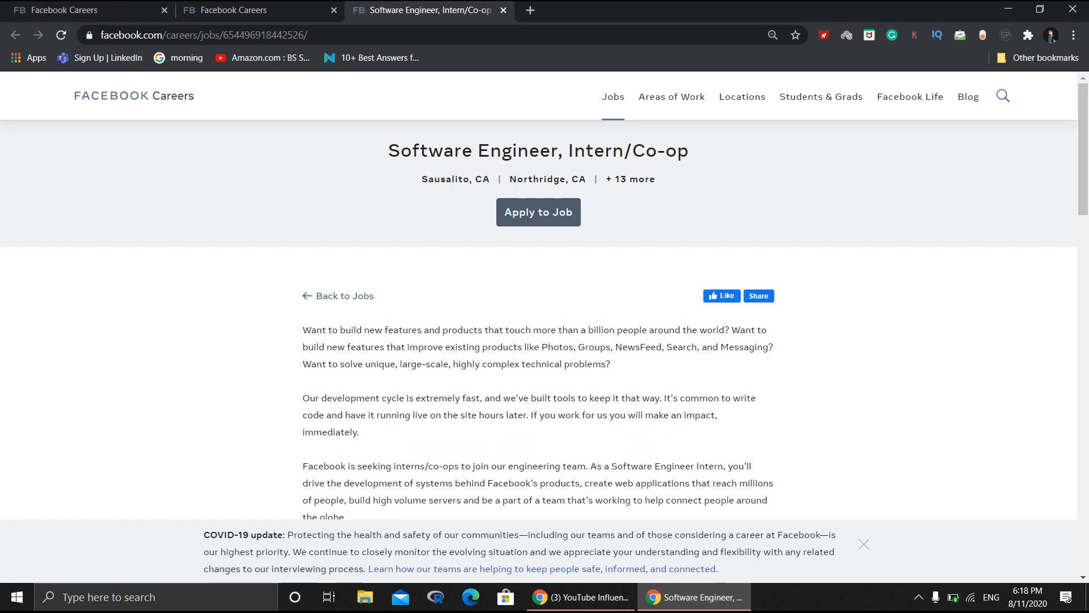
# - Read through the Software Engineer, Intern/Co-op job description
pyautogui.scroll(-3)
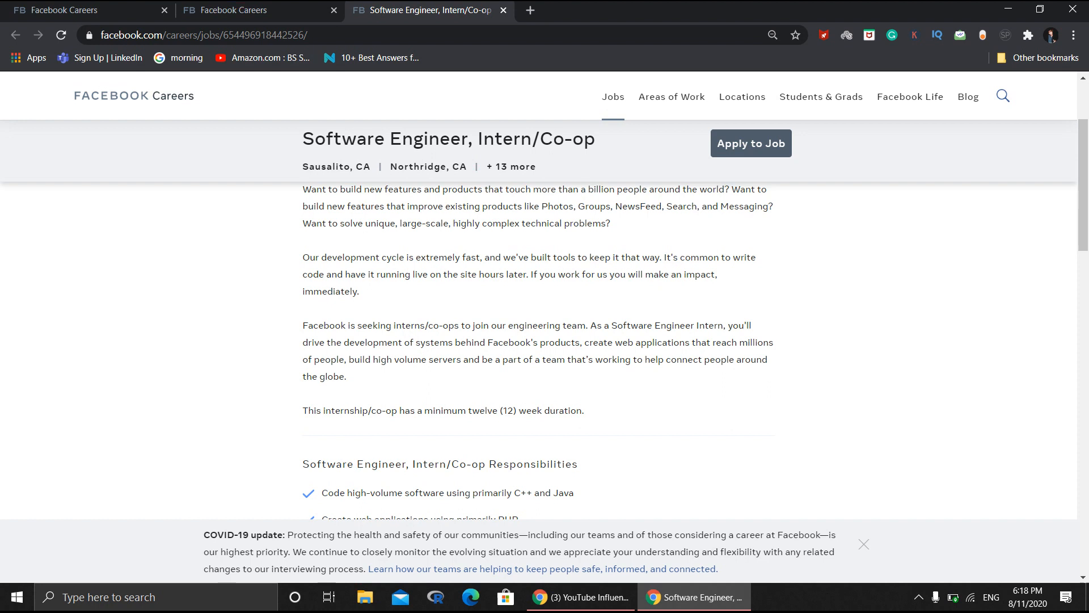
pyautogui.scroll(-3)
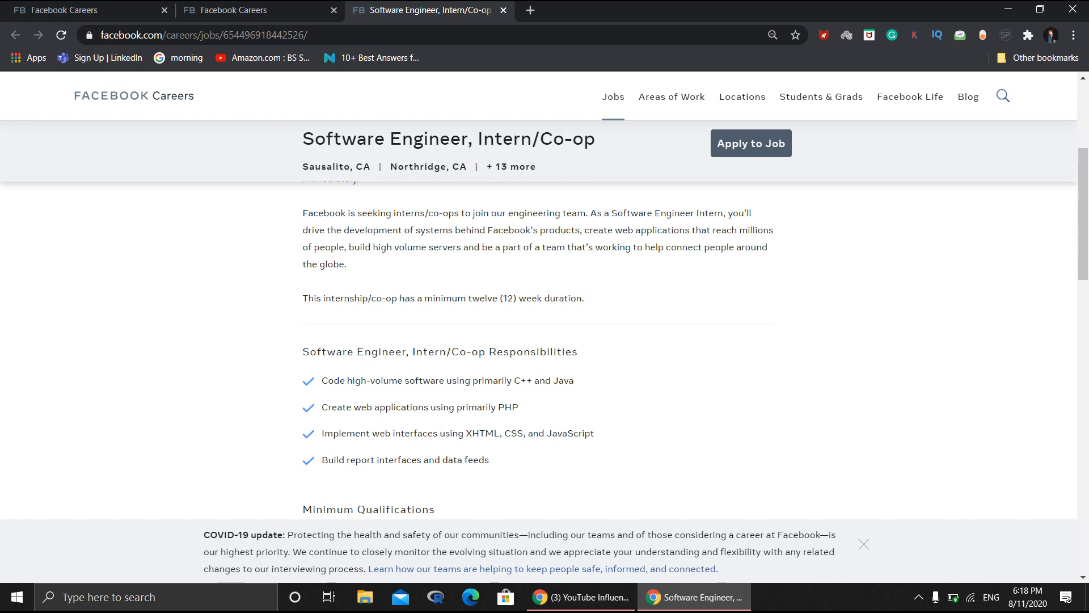
pyautogui.scroll(-3)
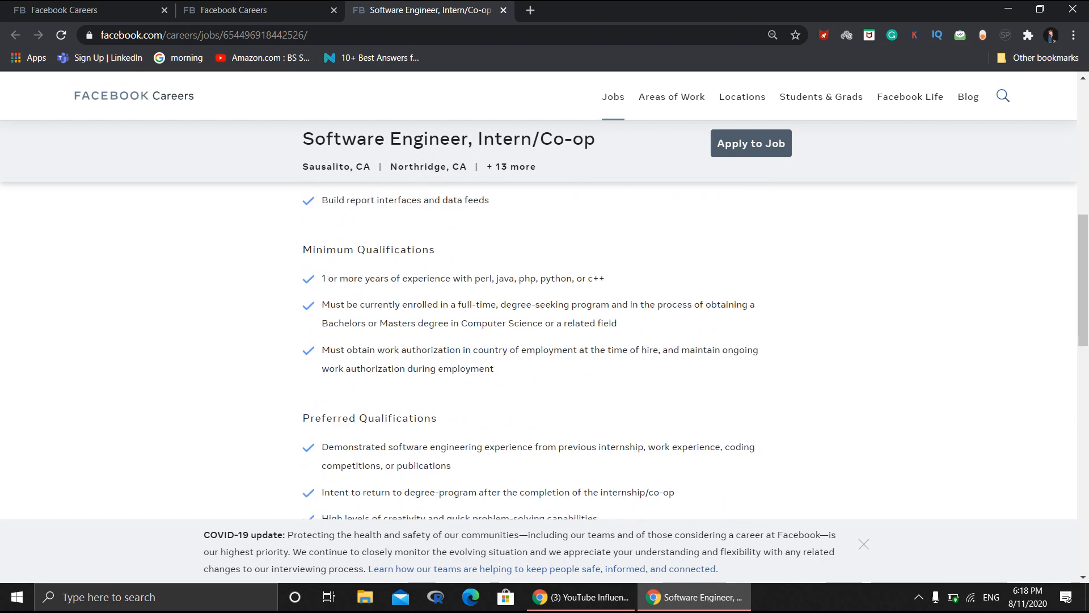
pyautogui.scroll(3)
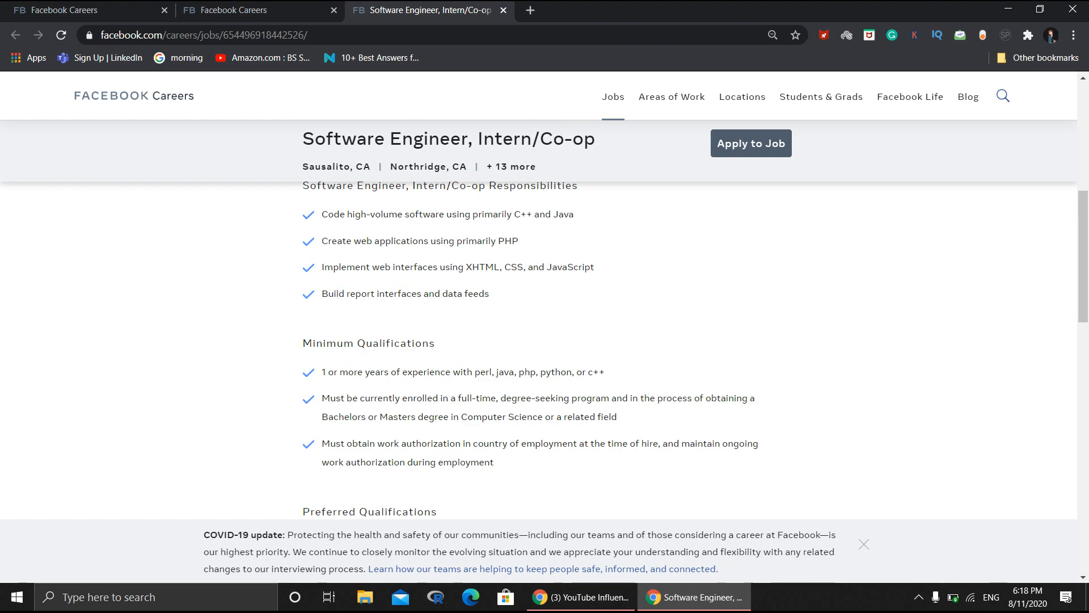
pyautogui.scroll(-3)
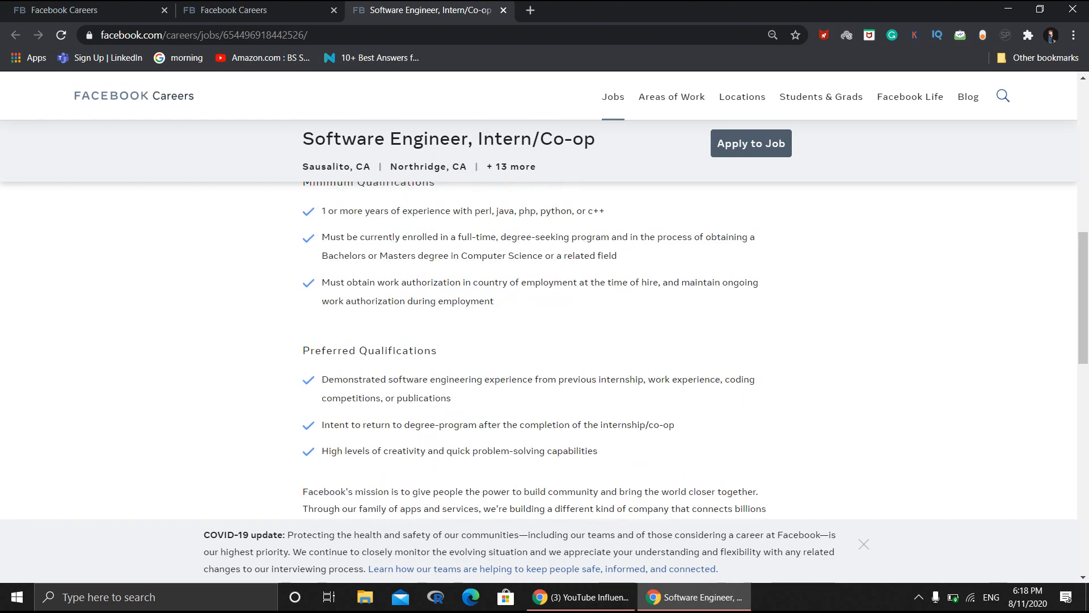
pyautogui.scroll(3)
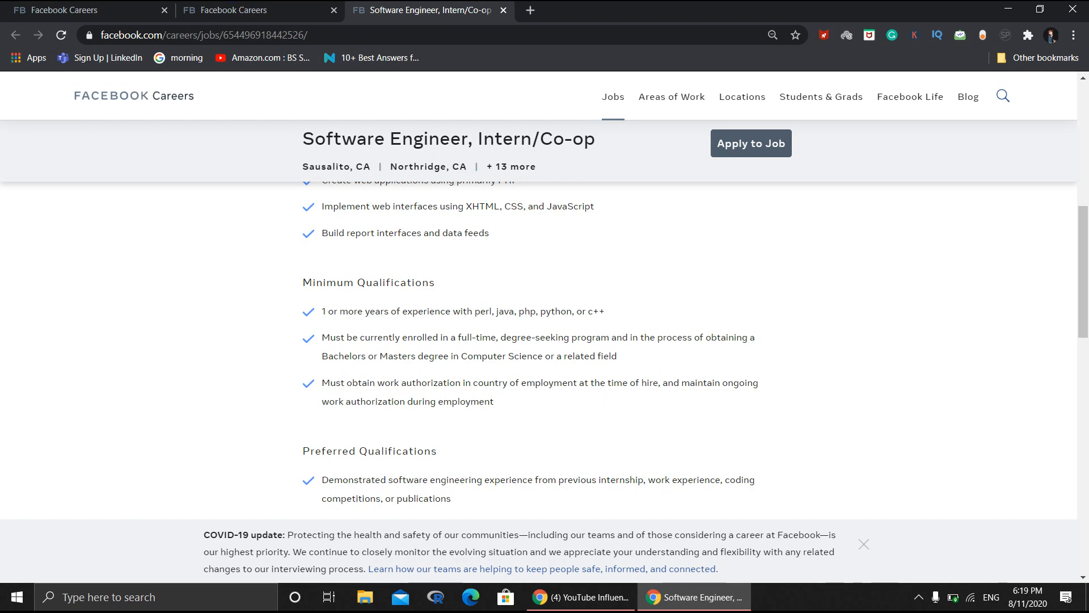
# - Scroll the posting and start an application for the internship
pyautogui.scroll(-3)
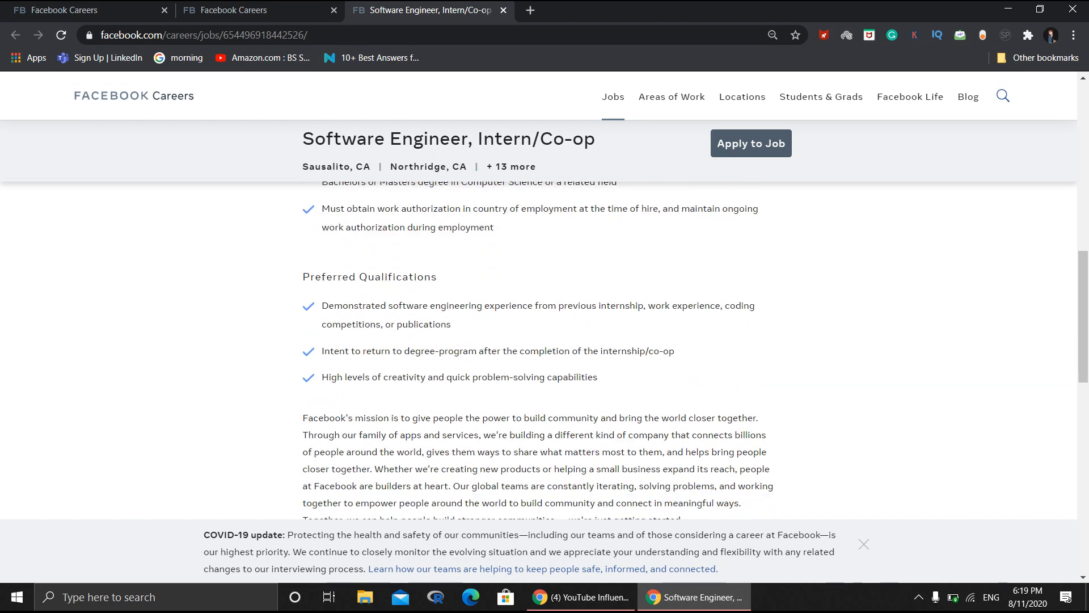
pyautogui.scroll(-3)
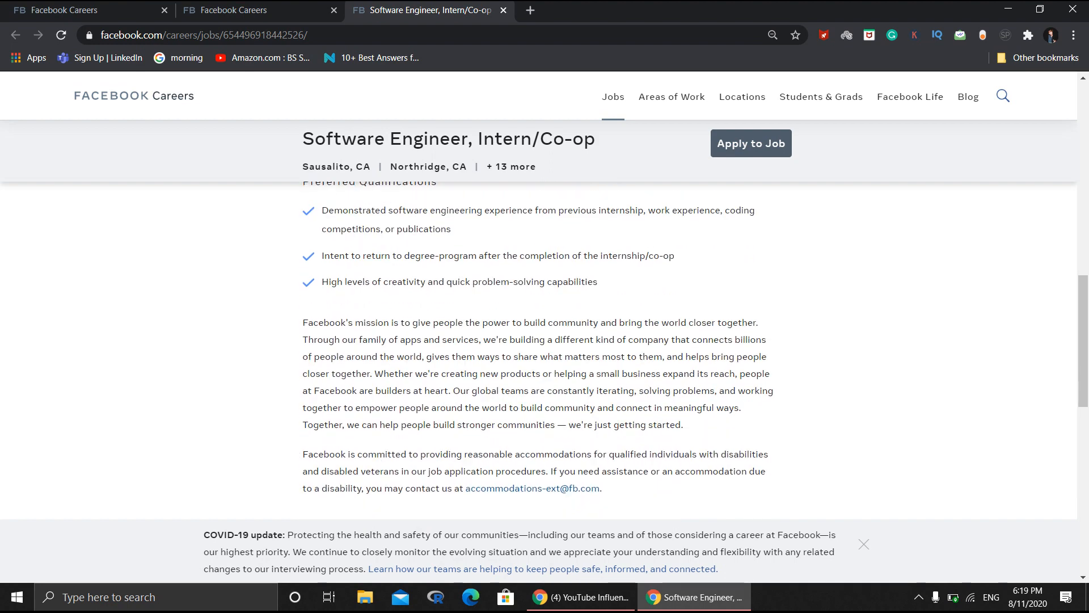
pyautogui.scroll(-3)
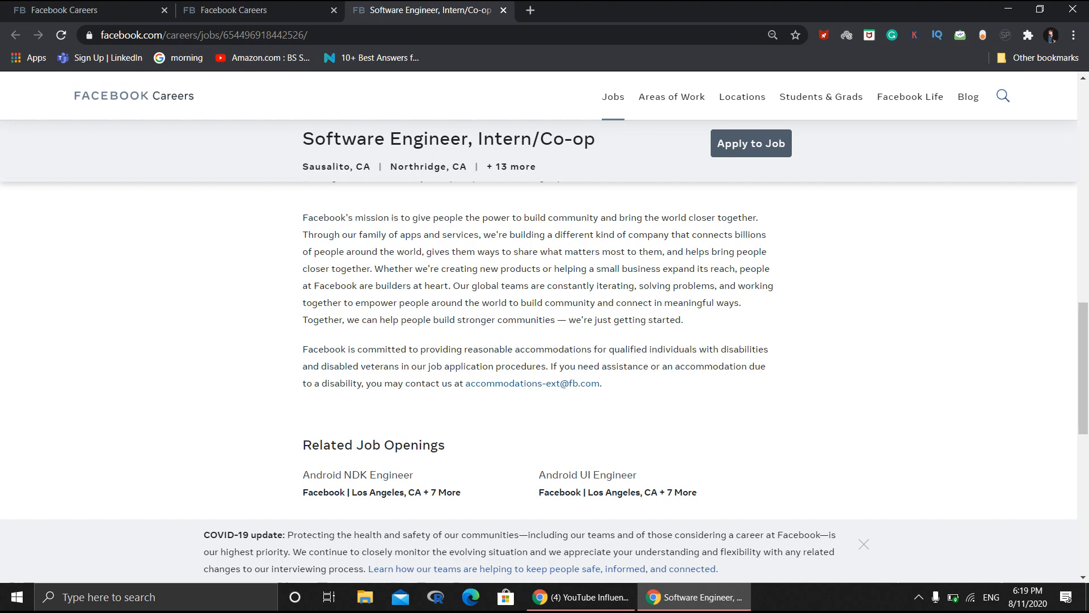
pyautogui.scroll(-3)
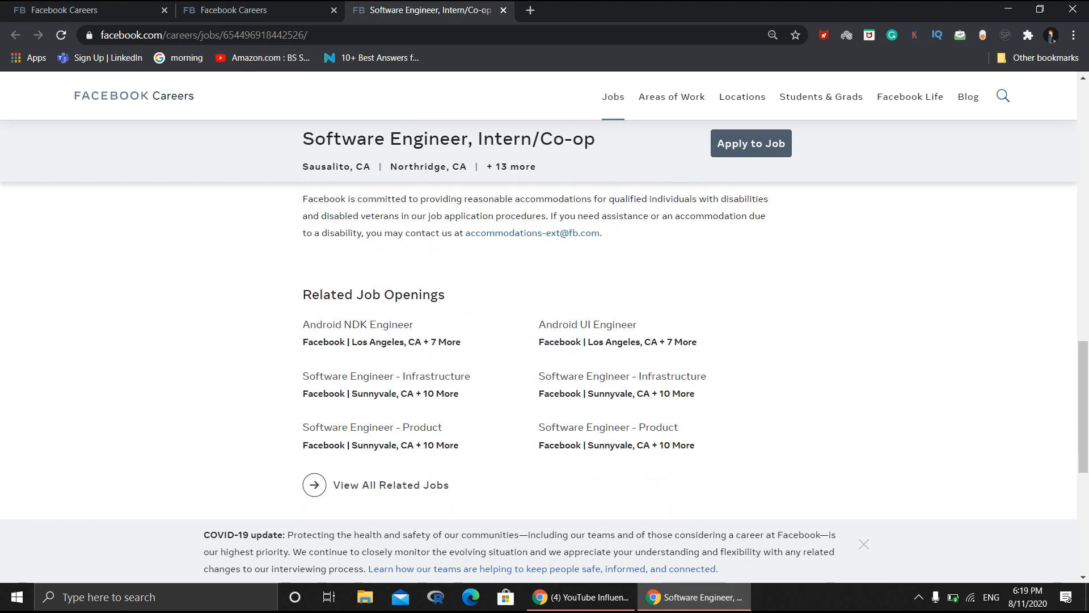
pyautogui.scroll(3)
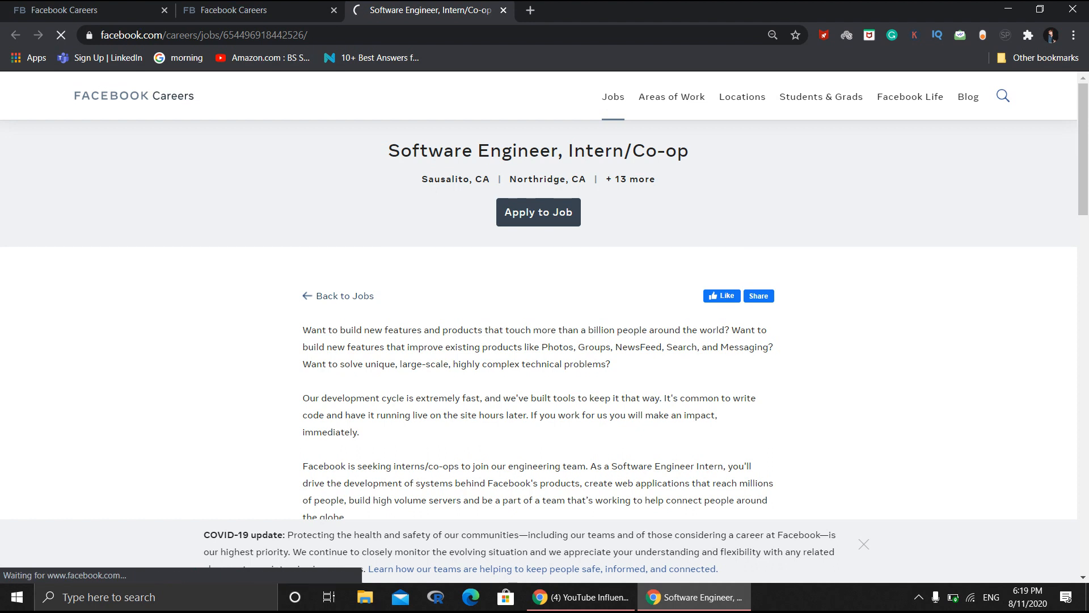
pyautogui.click(539, 211)
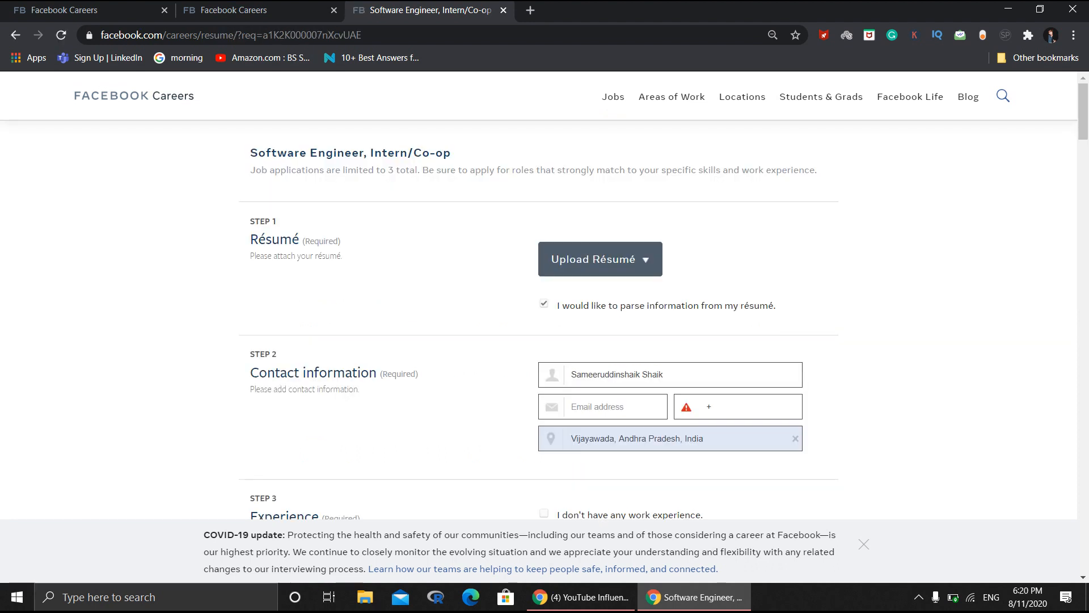
# - Open the application form and review Résumé, Contact, Experience, Skills and Education history
pyautogui.click(737, 407)
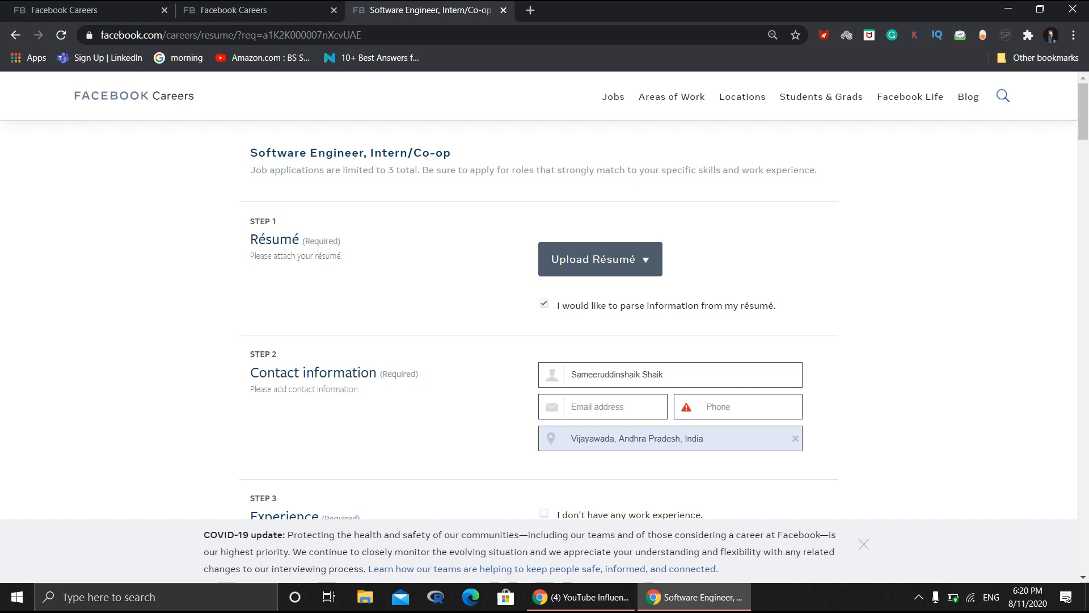
pyautogui.scroll(-3)
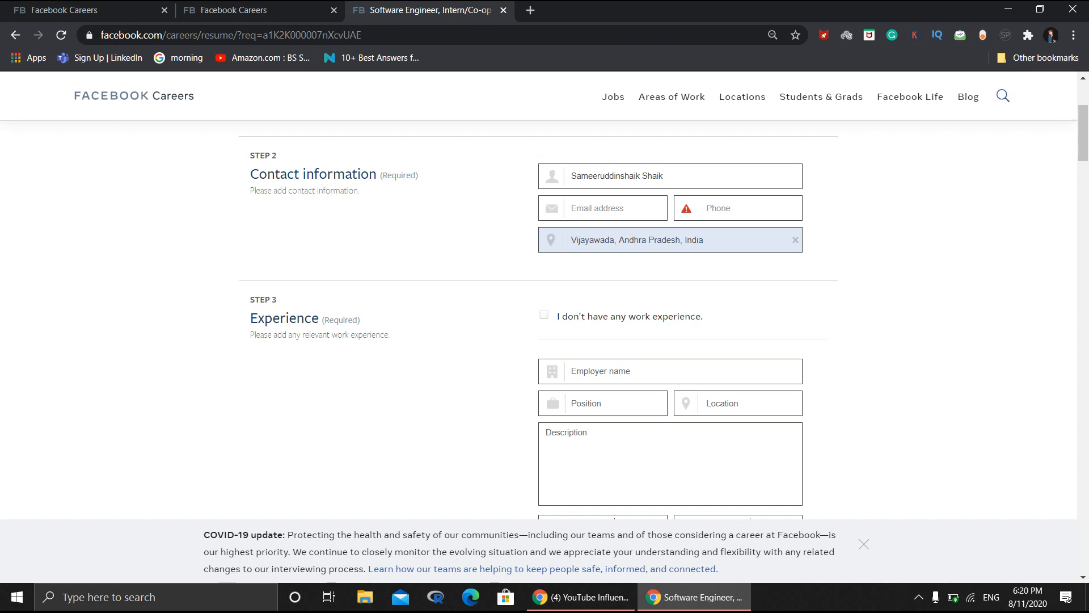
pyautogui.scroll(-3)
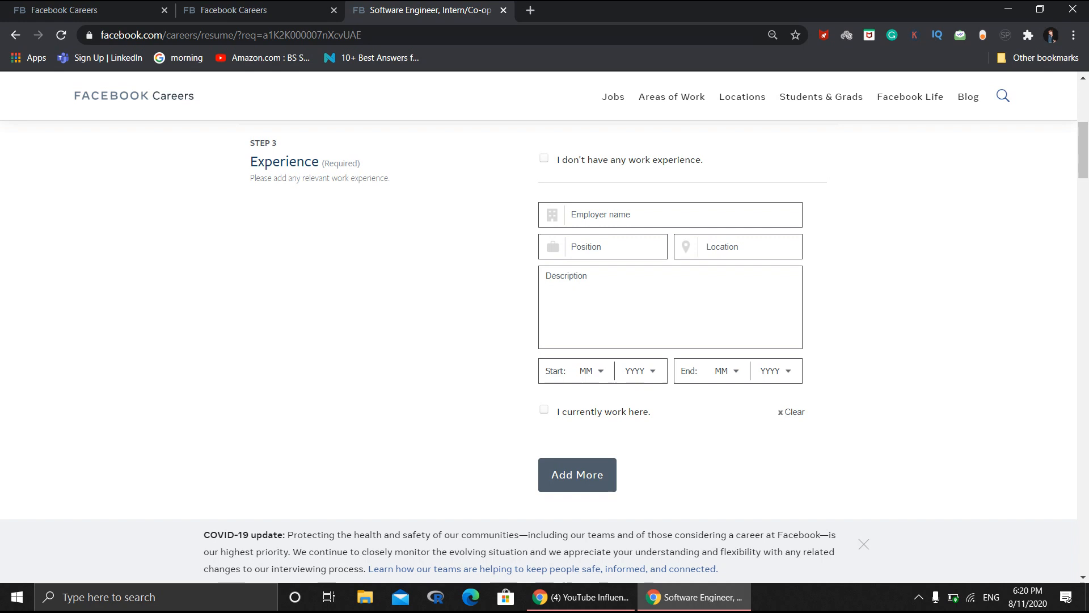
pyautogui.scroll(-3)
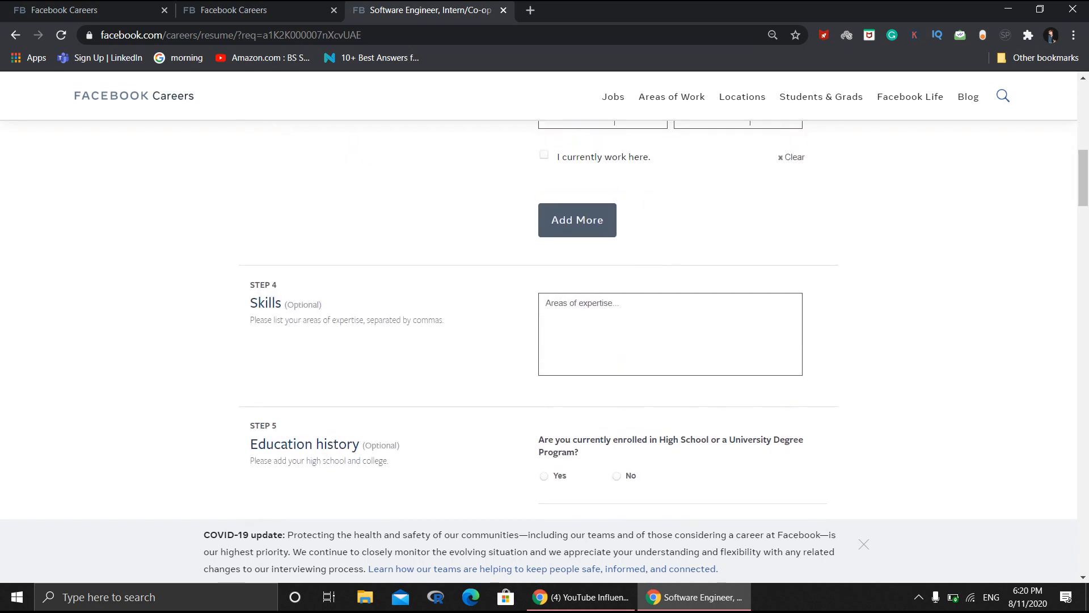
pyautogui.scroll(-3)
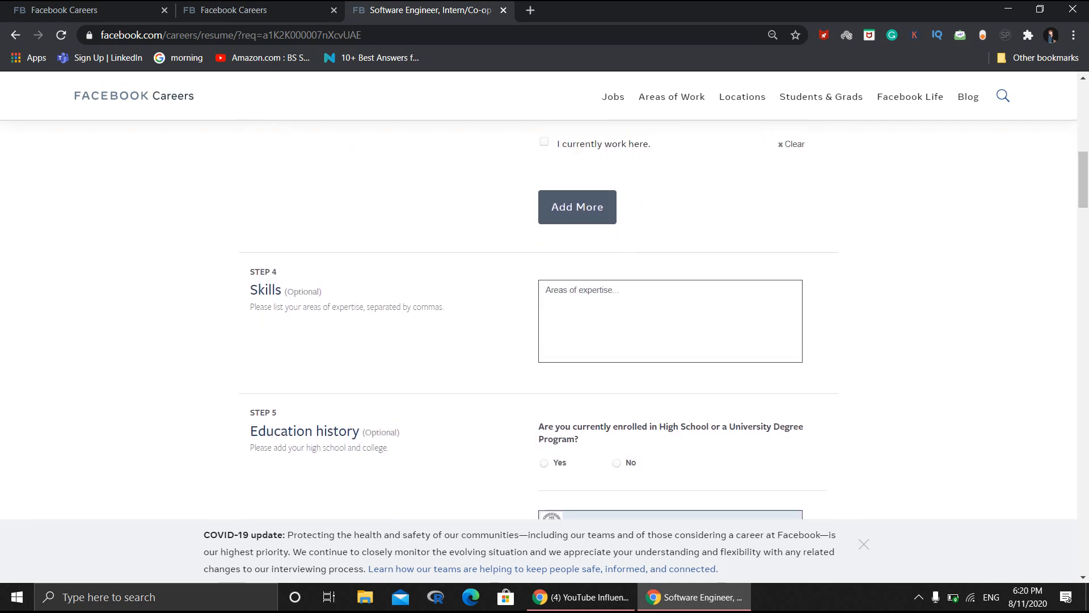
pyautogui.scroll(-3)
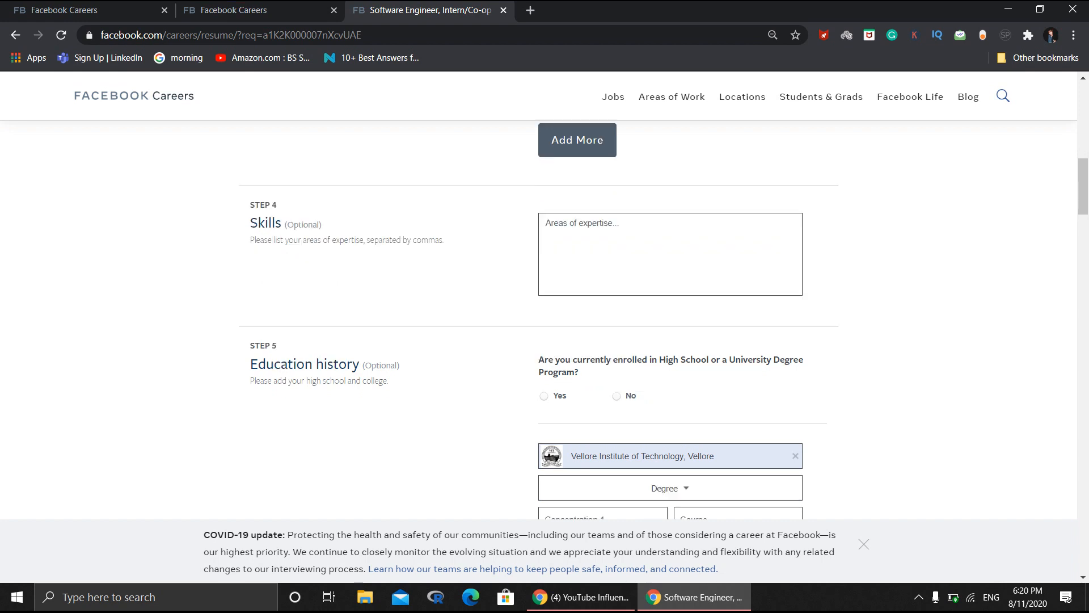
pyautogui.scroll(-3)
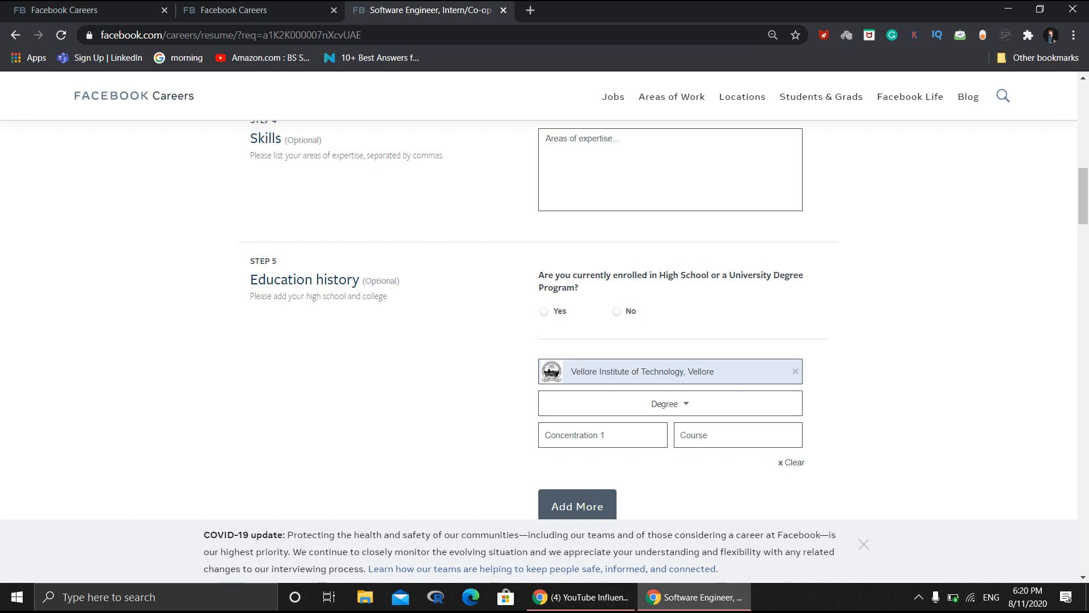
pyautogui.scroll(-3)
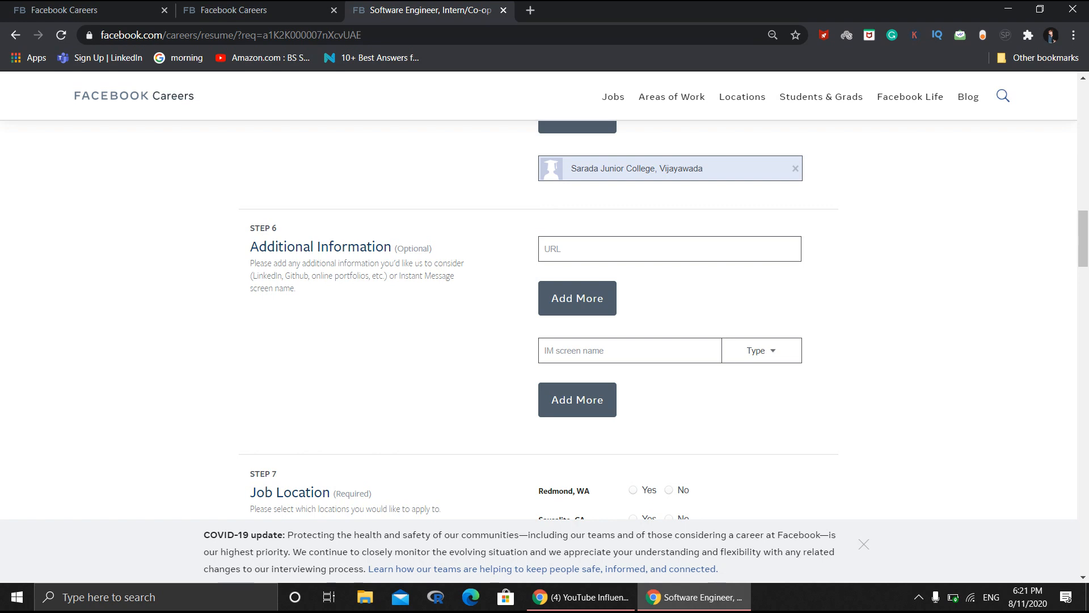
# - Scroll through Additional Information and the Job Location city list to Work Eligibility
pyautogui.scroll(-3)
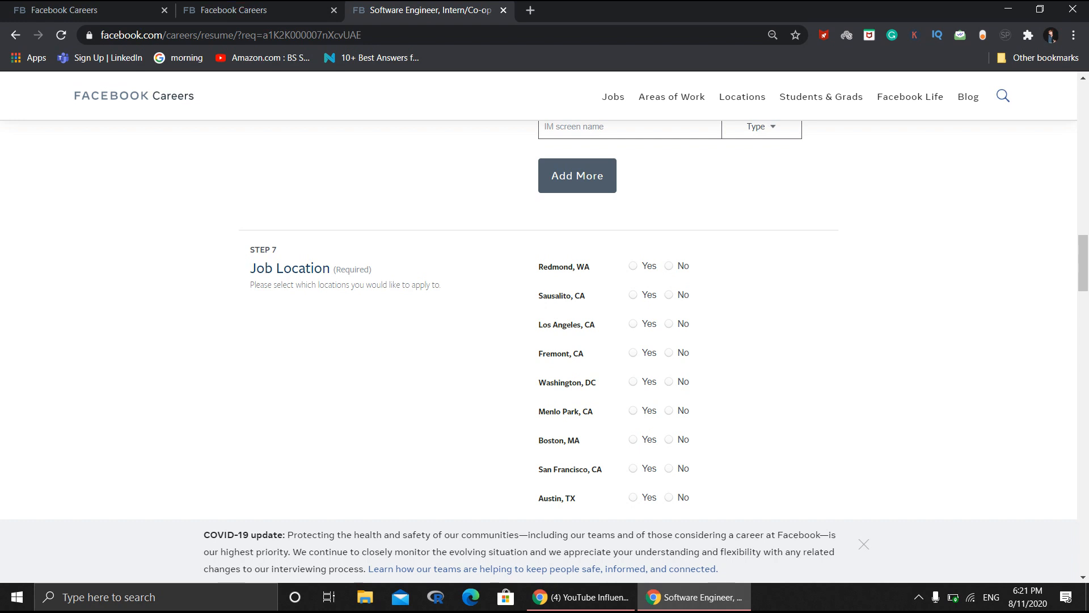
pyautogui.scroll(-3)
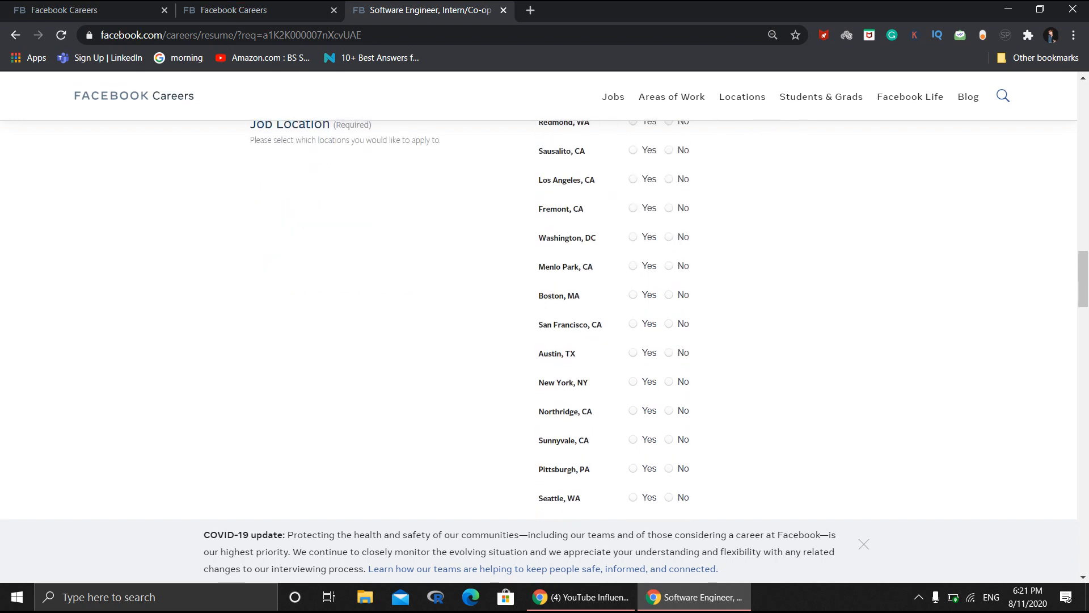
pyautogui.scroll(-3)
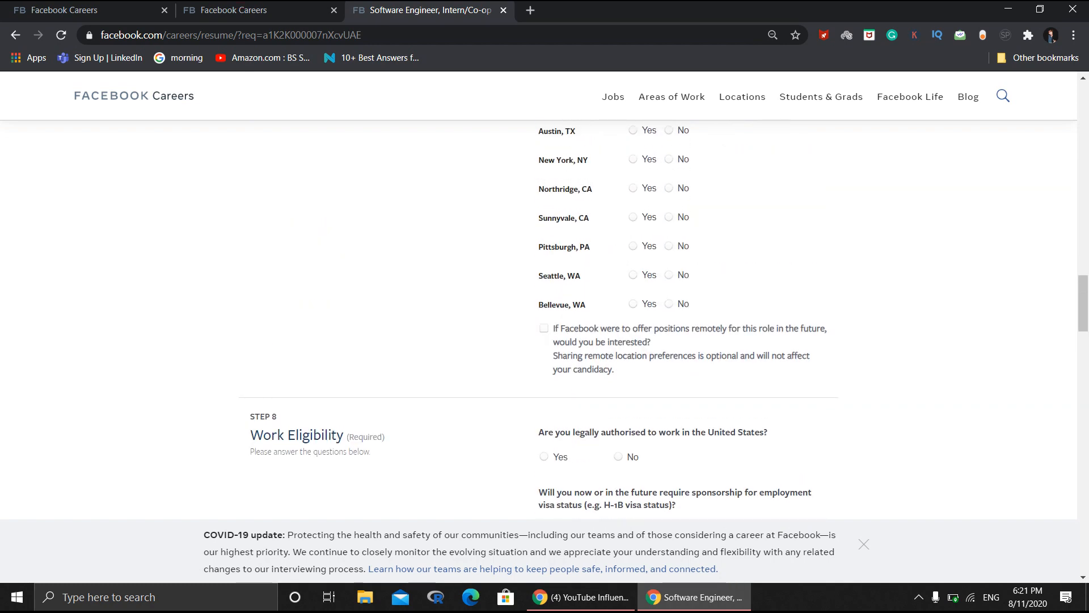
# - Review the remaining steps to Submit Application, then return to the internship listings tab
pyautogui.scroll(-3)
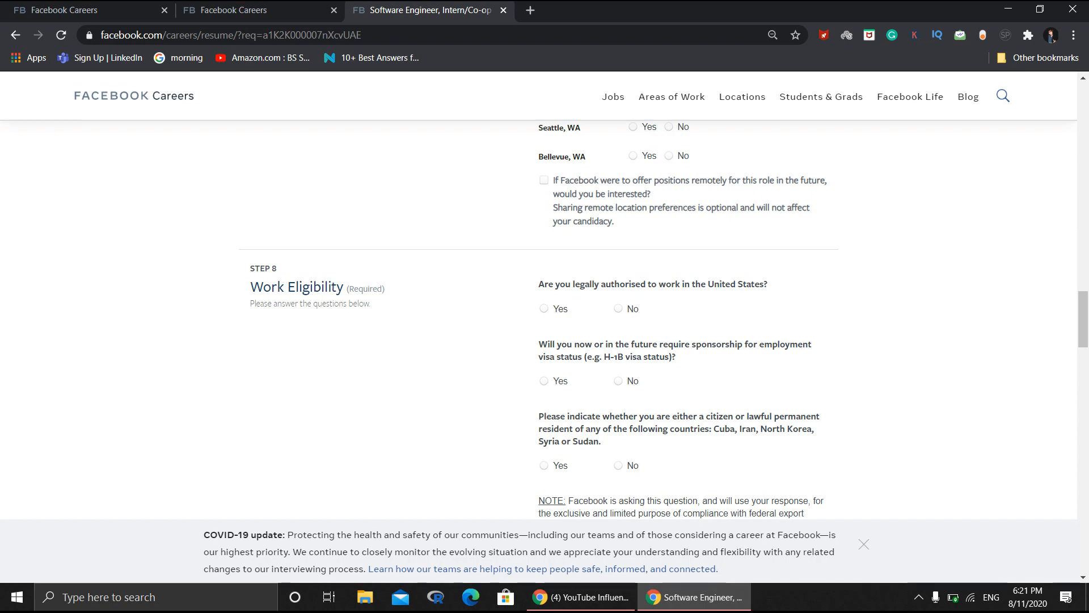
pyautogui.scroll(-3)
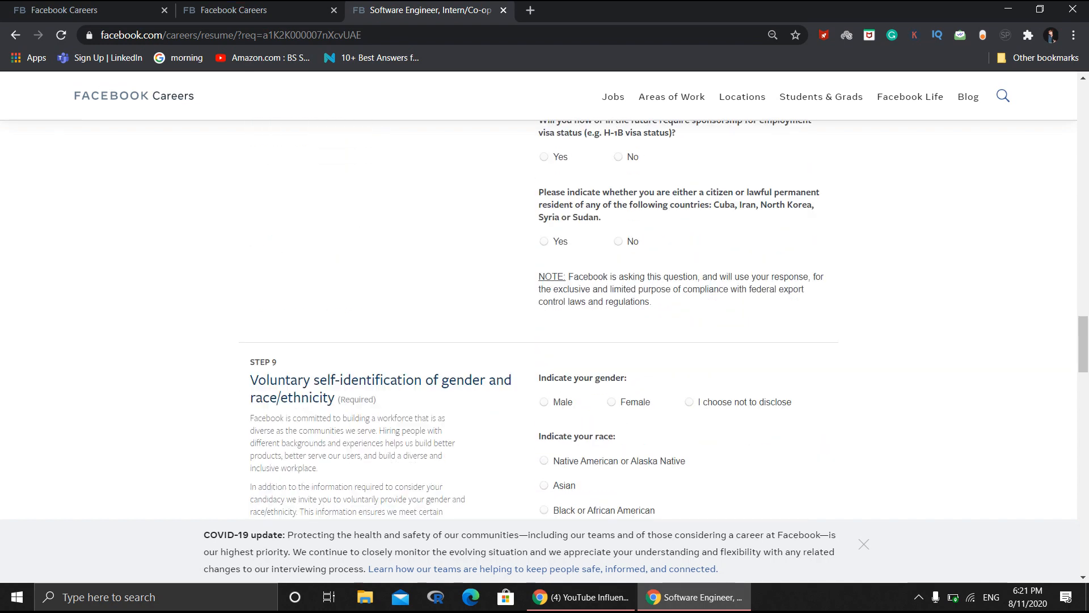
pyautogui.scroll(-3)
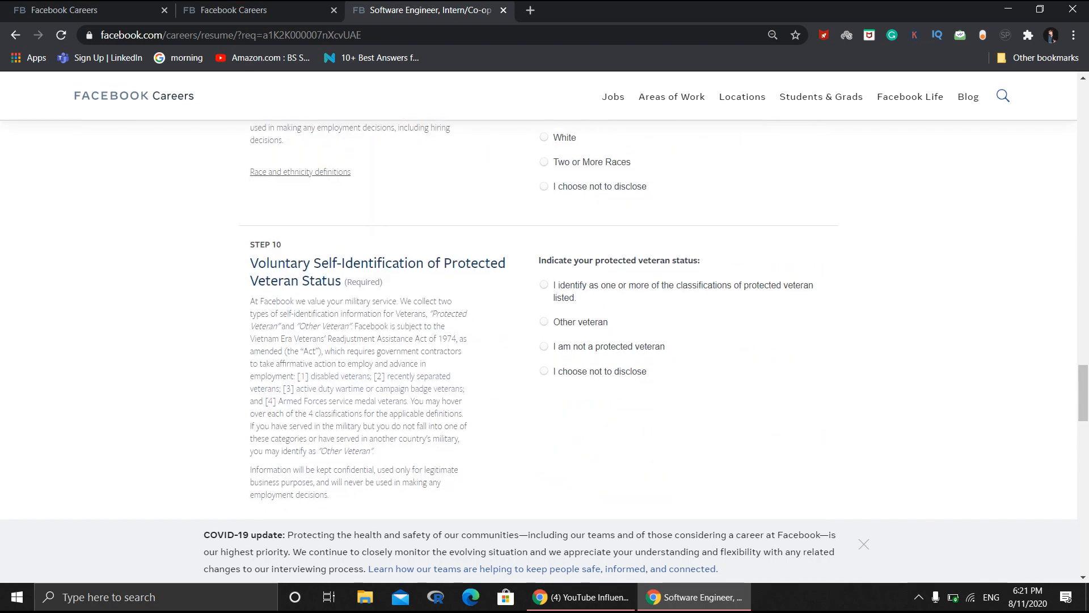
pyautogui.scroll(-3)
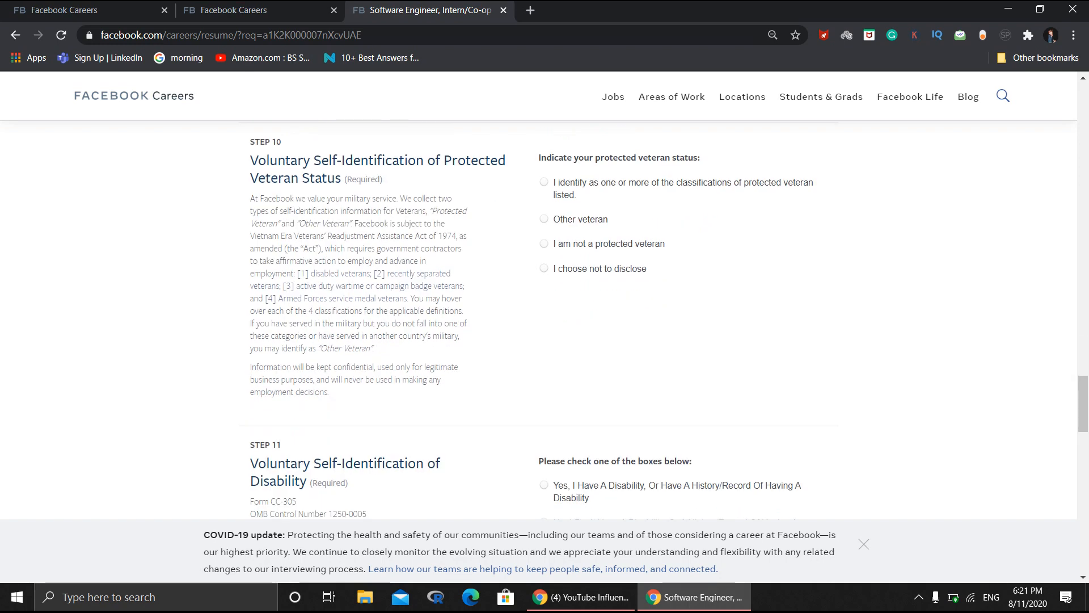
pyautogui.scroll(-3)
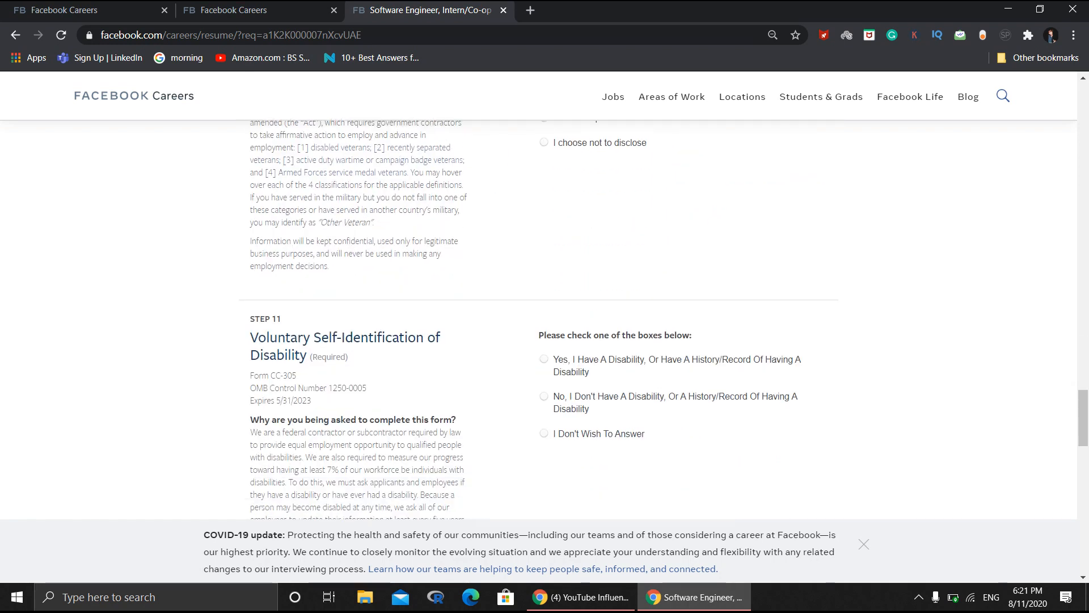
pyautogui.scroll(-3)
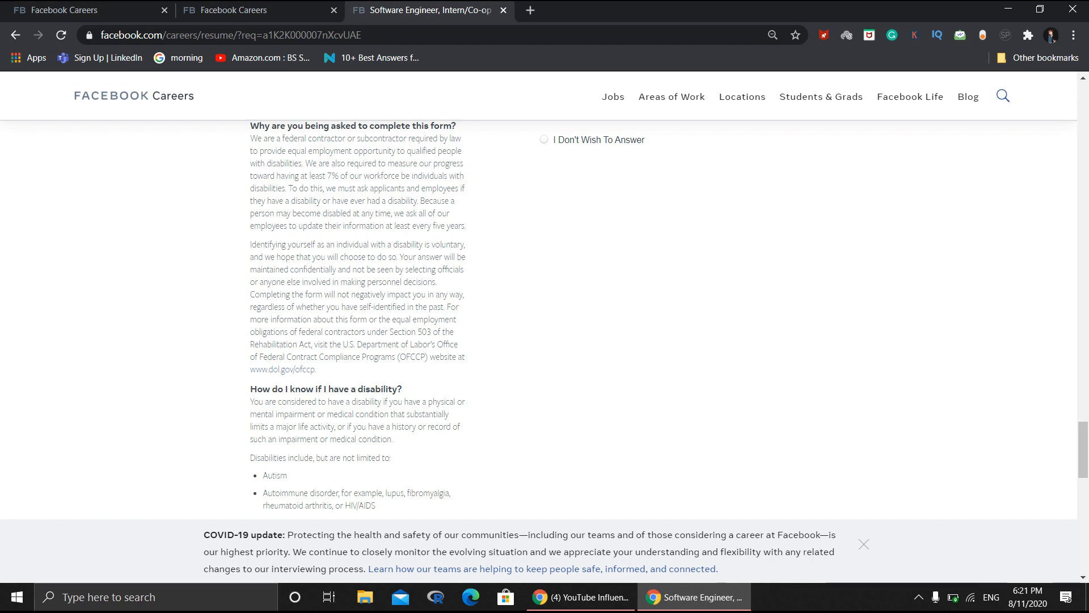
pyautogui.scroll(-3)
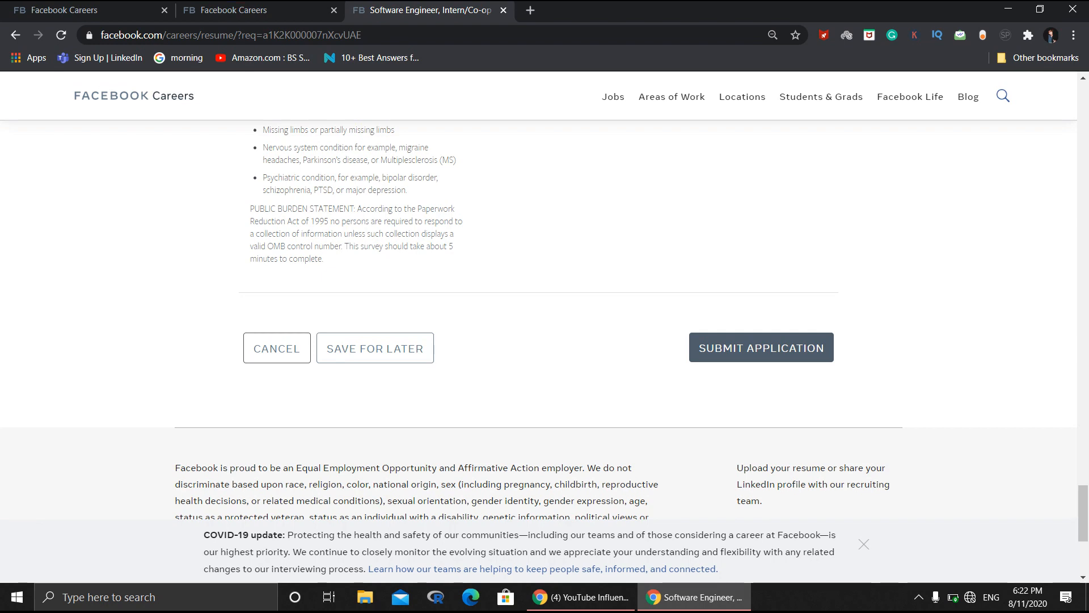
pyautogui.click(240, 11)
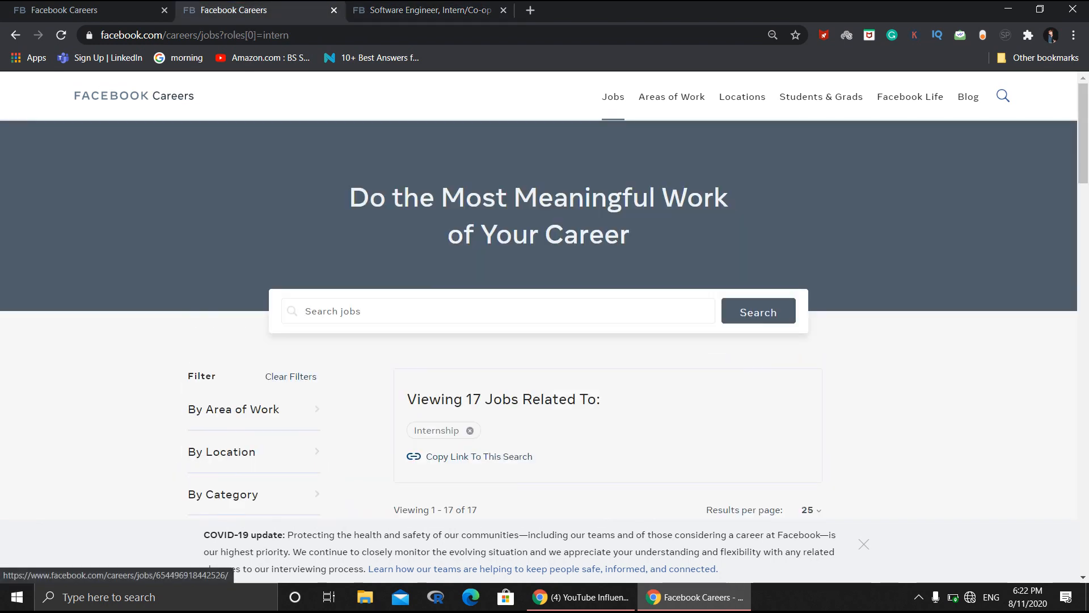